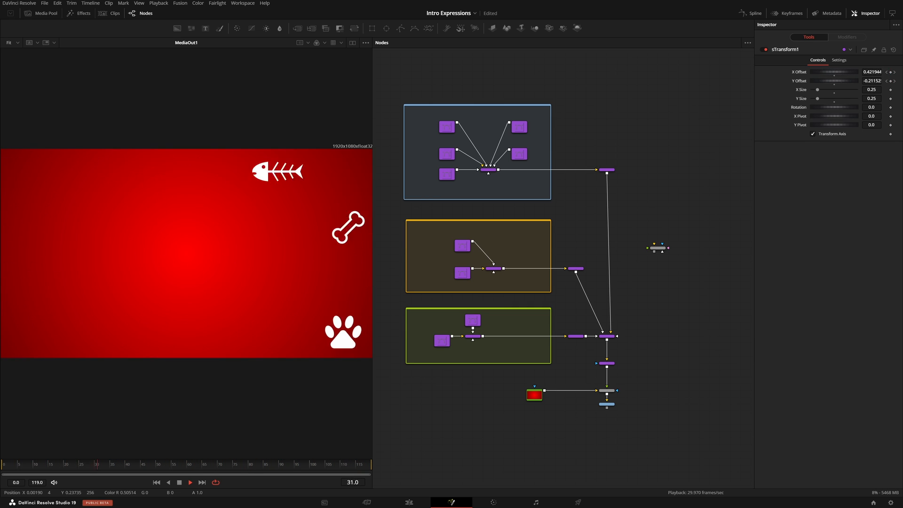
Load the Time Speed Delay composition from the Clips bin into the node editor.
left_click(179, 481)
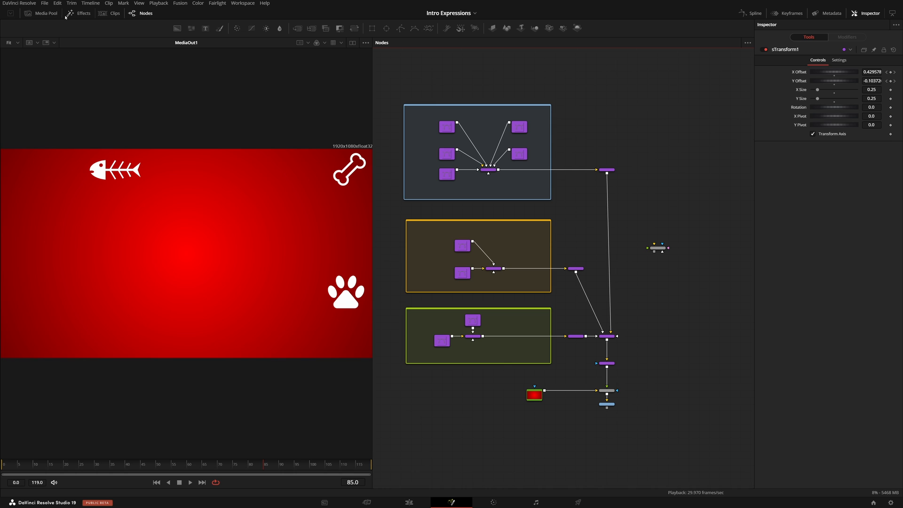
left_click(115, 12)
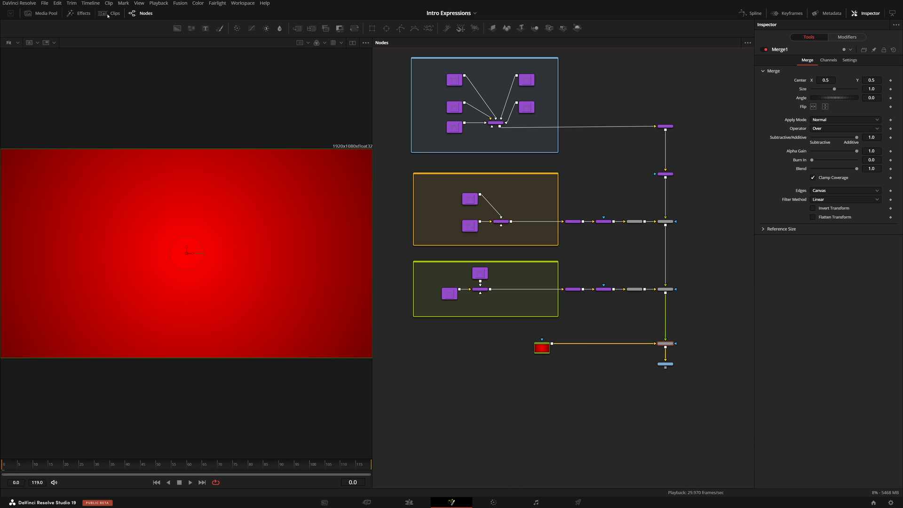
left_click(190, 482)
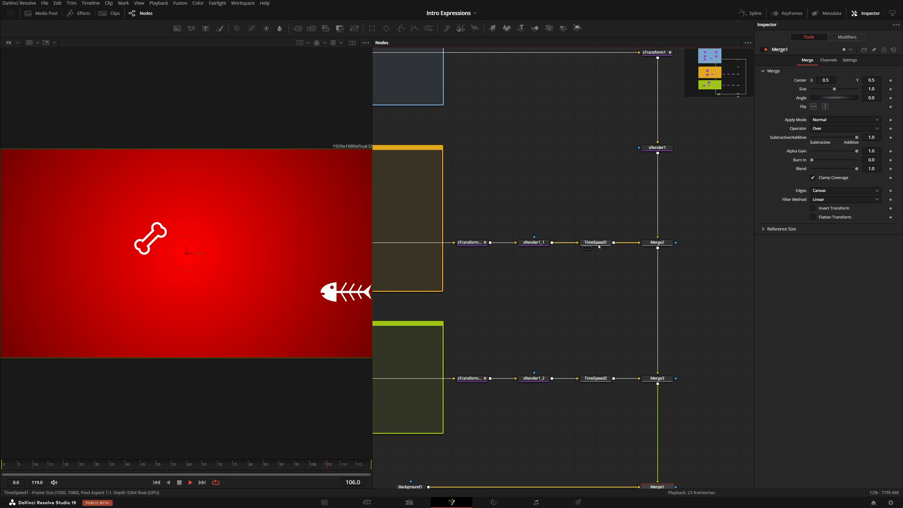
left_click(596, 242)
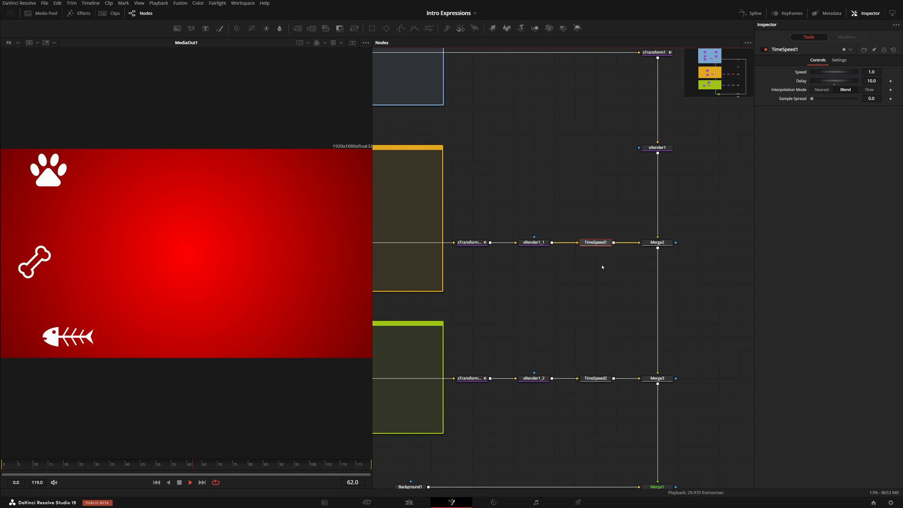
left_click(532, 378)
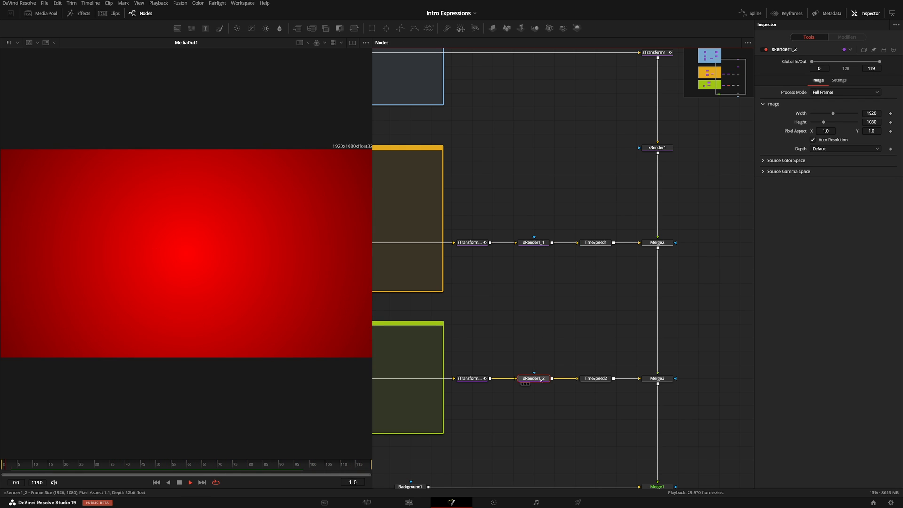
left_click(595, 241)
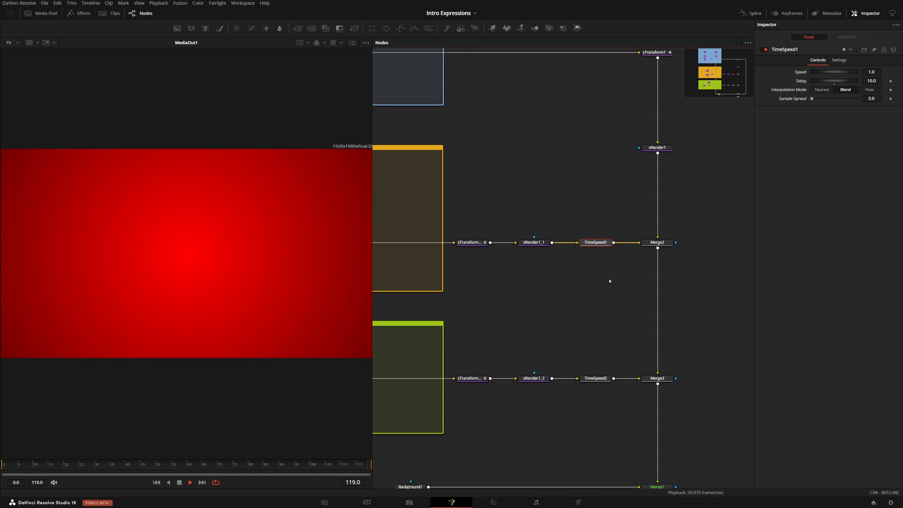
left_click(189, 463)
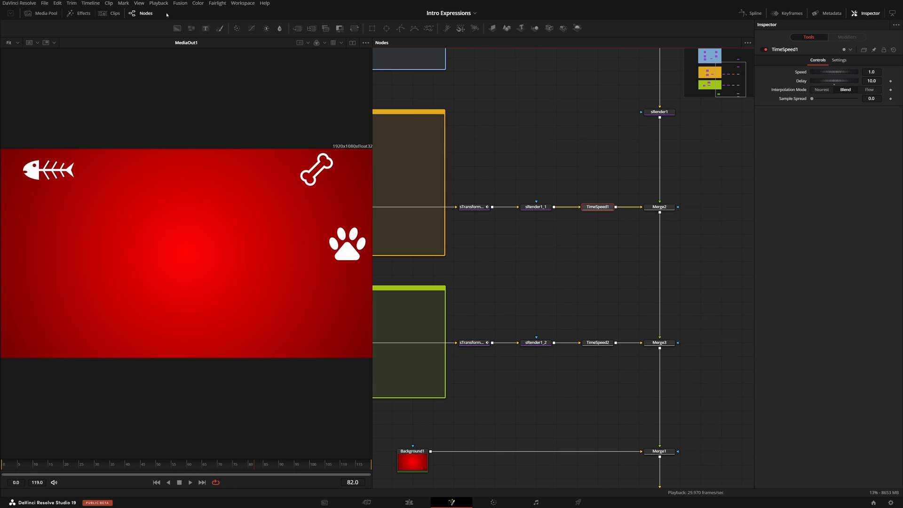
Load the Offset composition, view sMerge4, show the sTransform offset splines and play the animation.
left_click(115, 12)
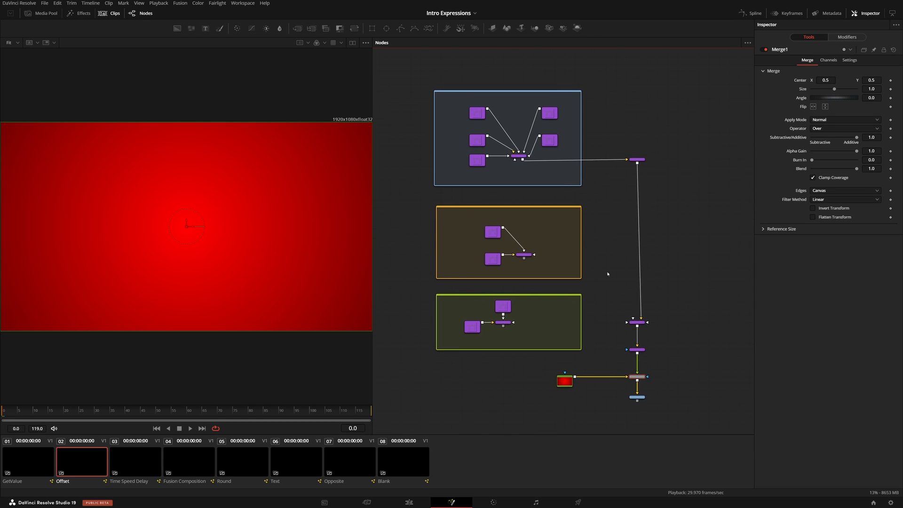
left_click(636, 160)
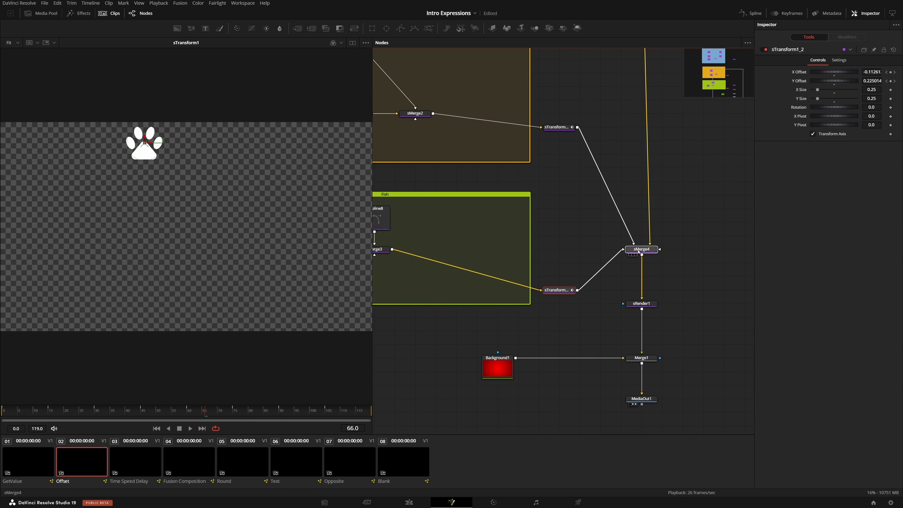
left_click(641, 248)
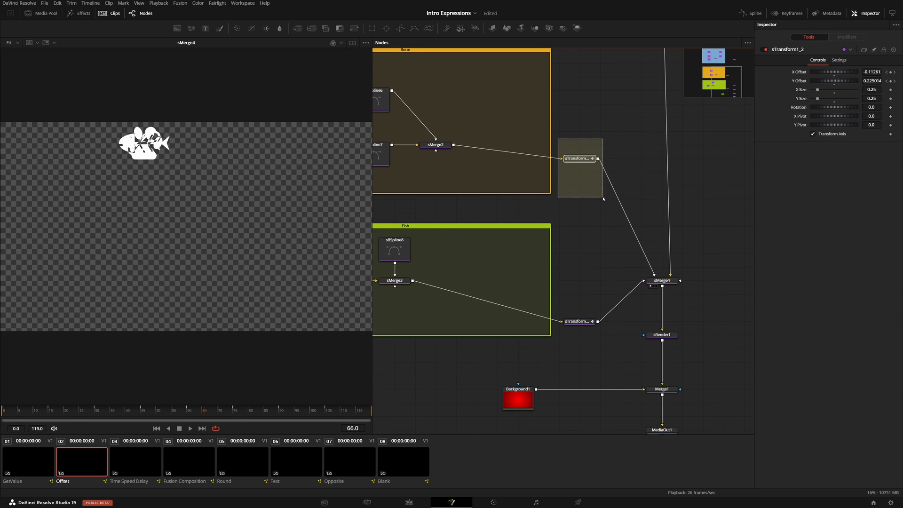
left_click(578, 158)
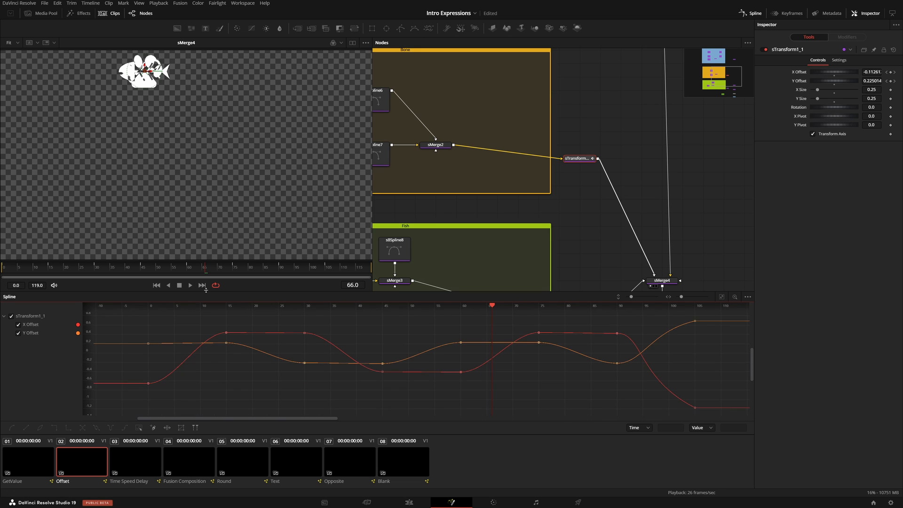
left_click(202, 305)
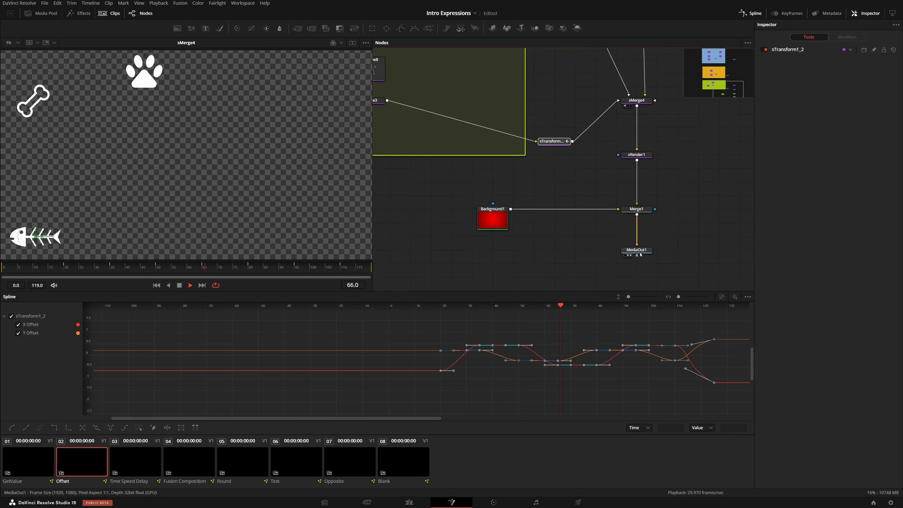
left_click(635, 250)
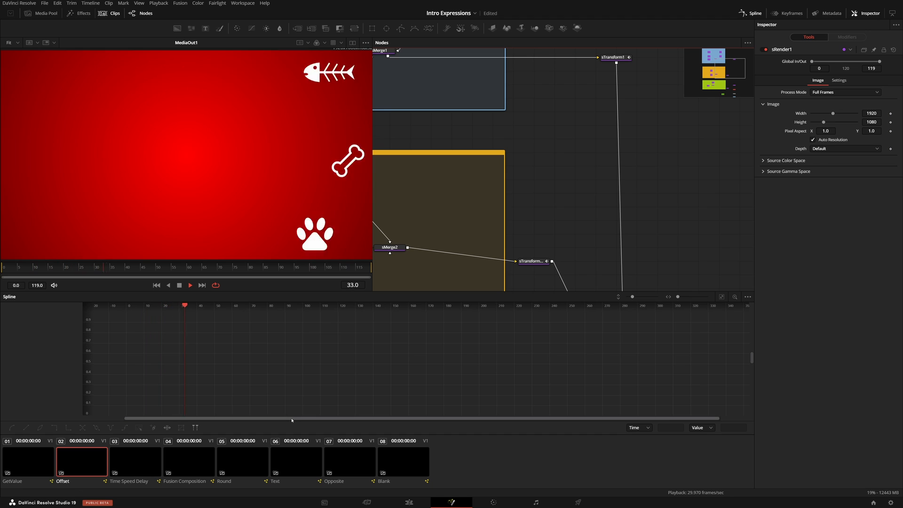
Load the GetValue composition showing the custom tool beside the shape transforms.
left_click(288, 305)
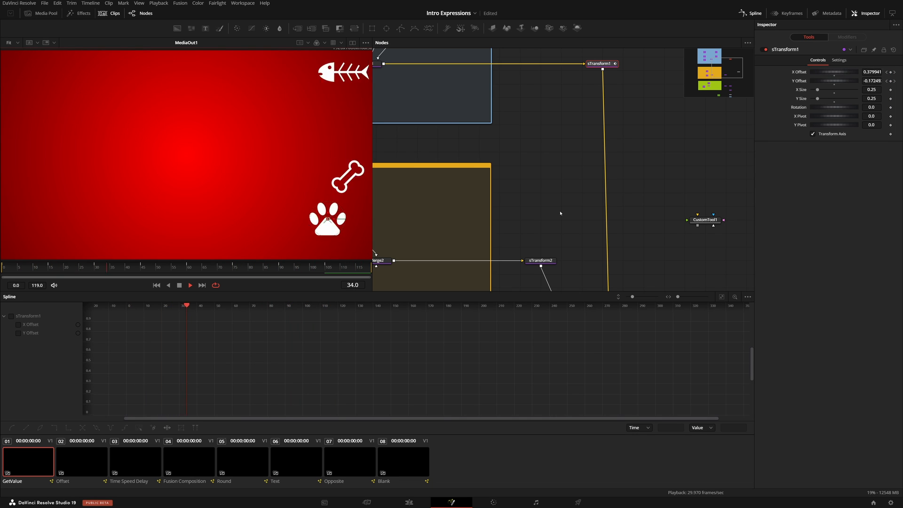
left_click_drag(186, 305, 291, 304)
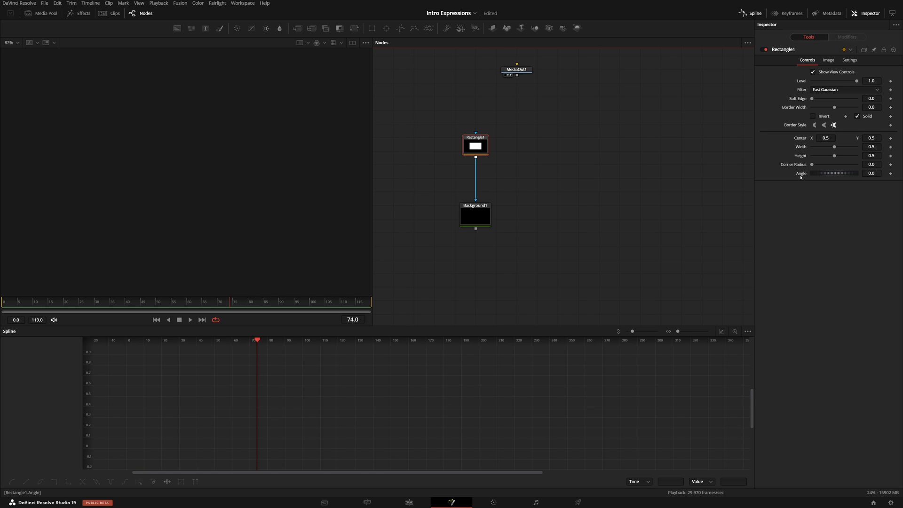
Give Rectangle1's Angle the expression time*5 and play to watch it spin.
right_click(834, 173)
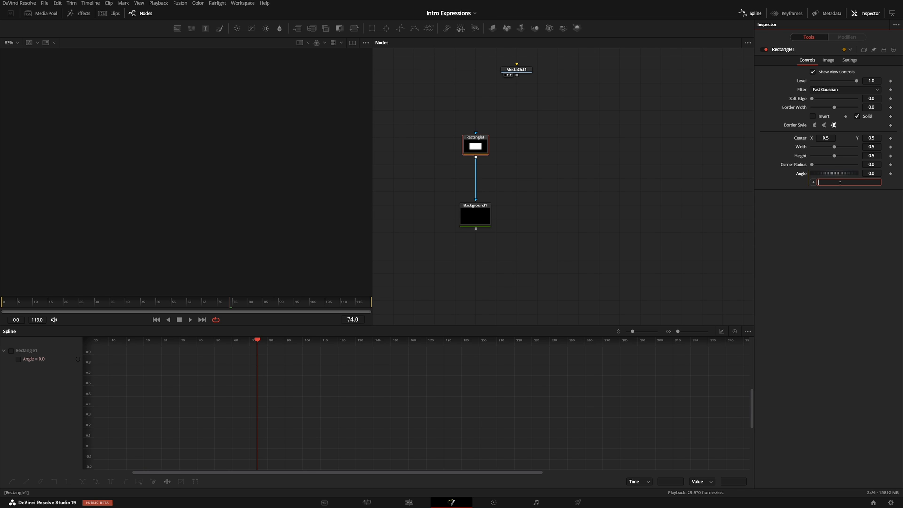
type("100-10")
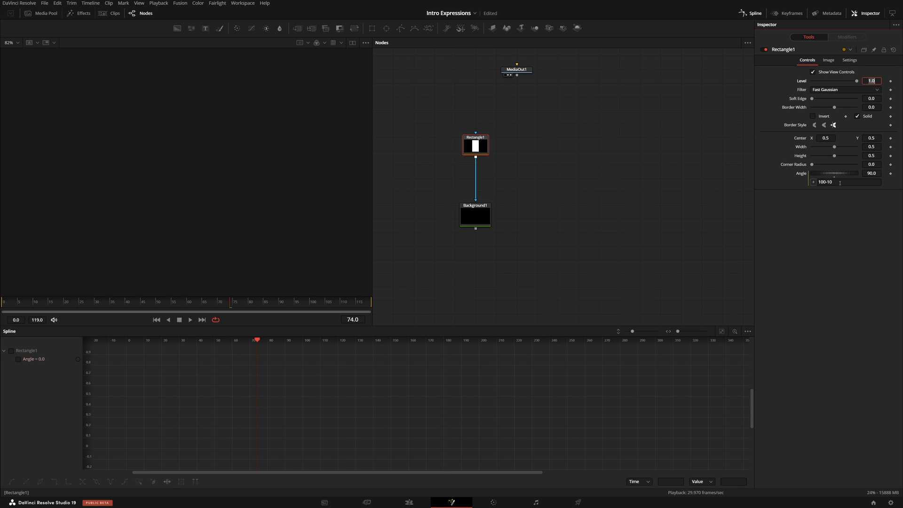
left_click(464, 229)
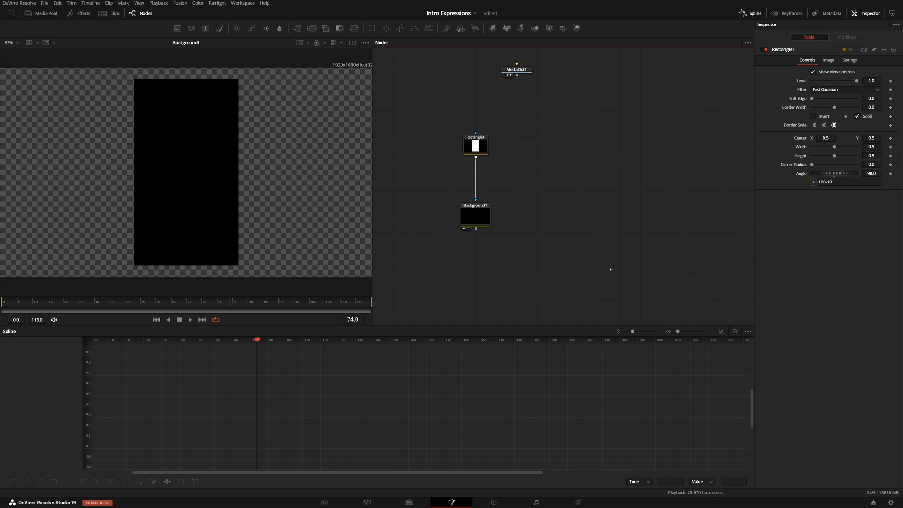
left_click(847, 182)
type("time")
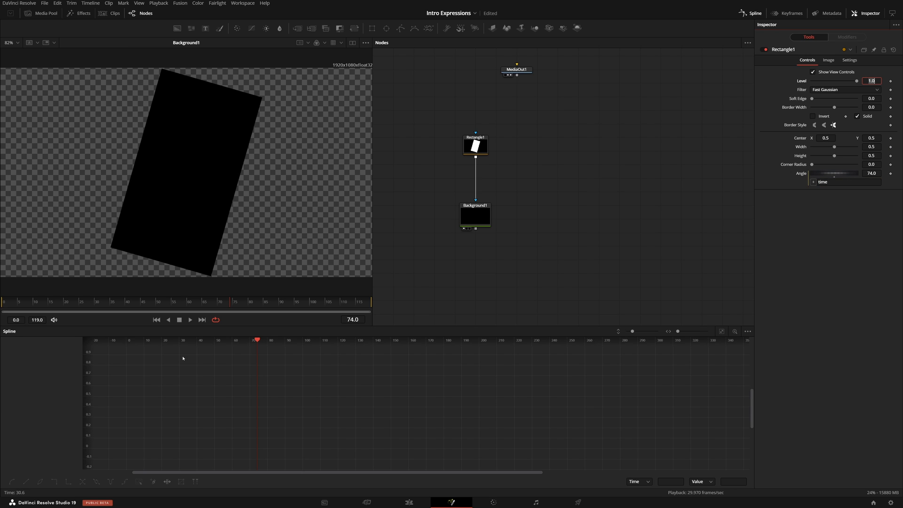
mouse_move(176, 316)
type("*5")
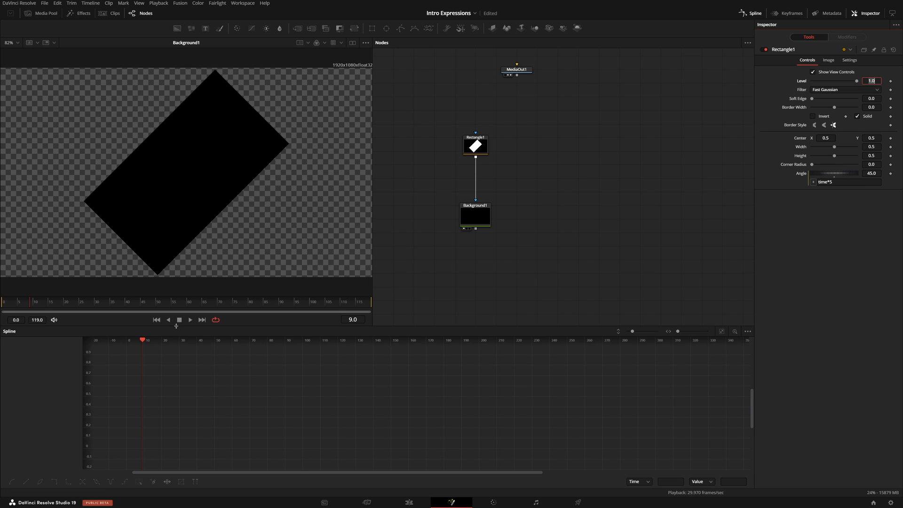
left_click(191, 320)
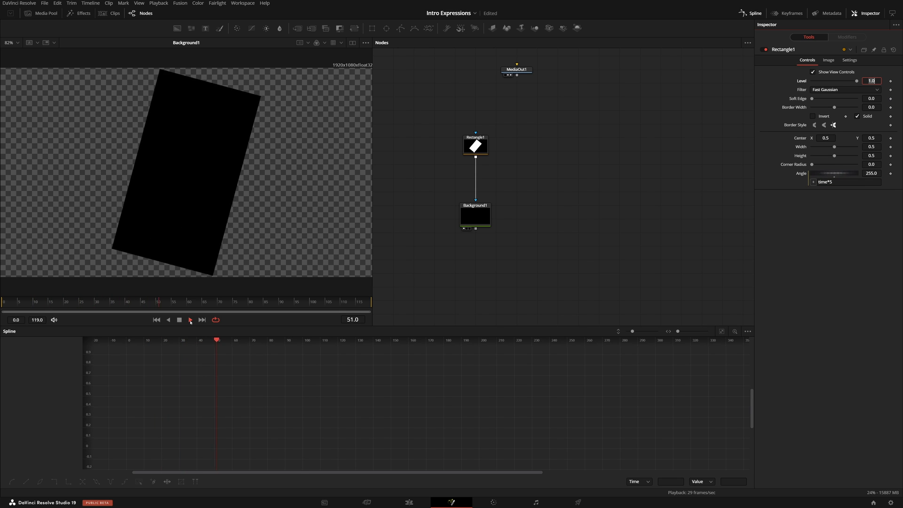
left_click(190, 320)
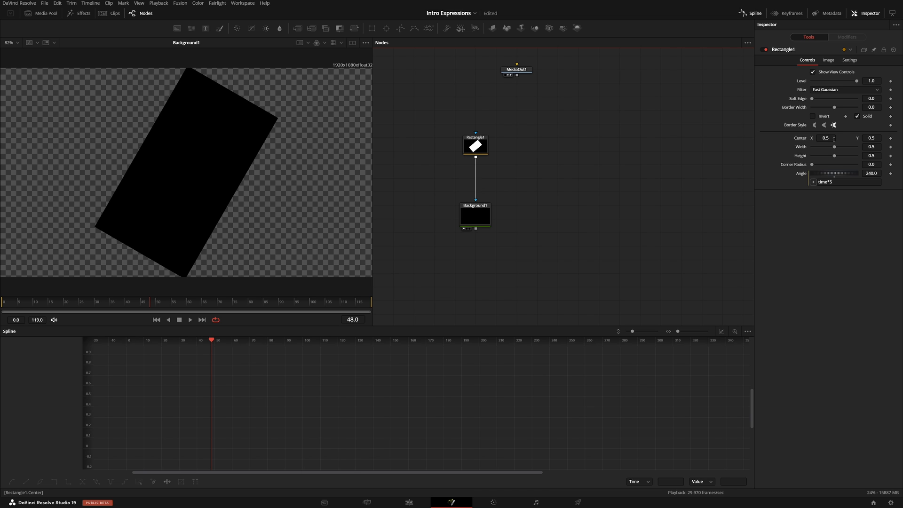
Give Rectangle1's Center the expression Point(time/100, 0.5) so it drifts horizontally.
left_click(813, 147)
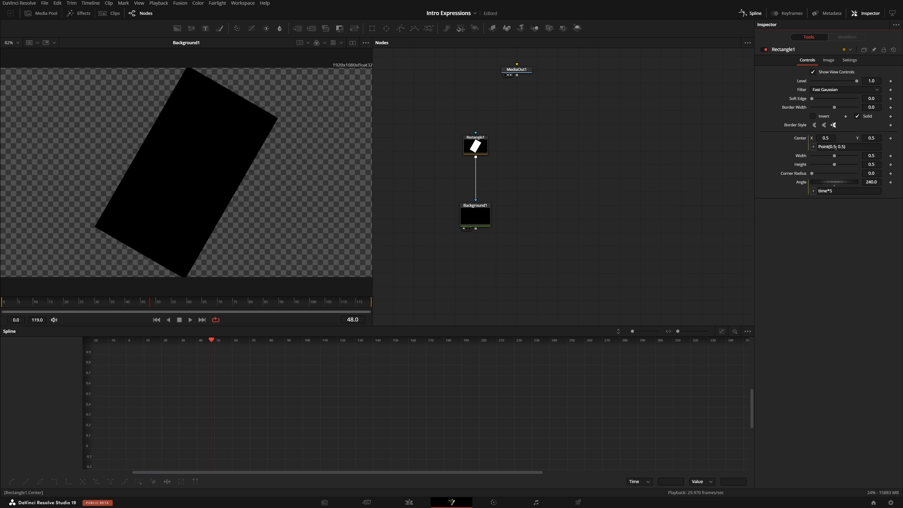
left_click(847, 147)
type("time/100")
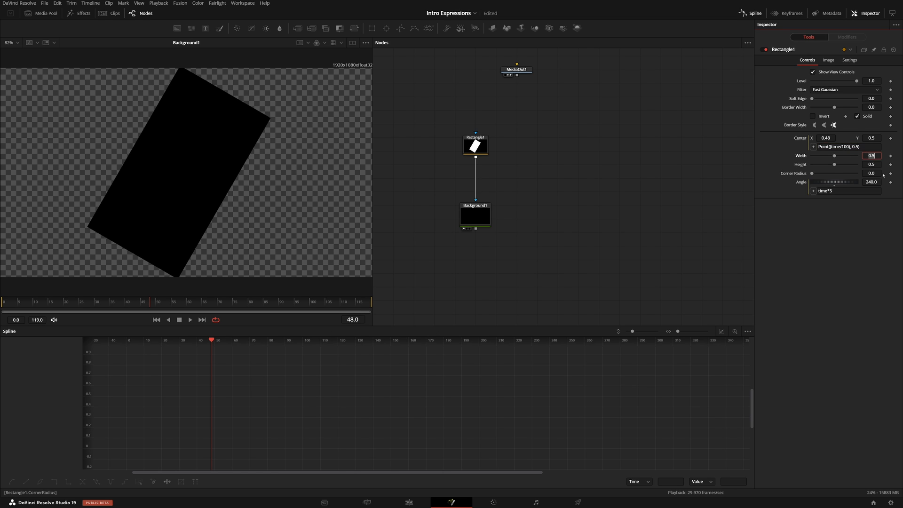
mouse_move(365, 332)
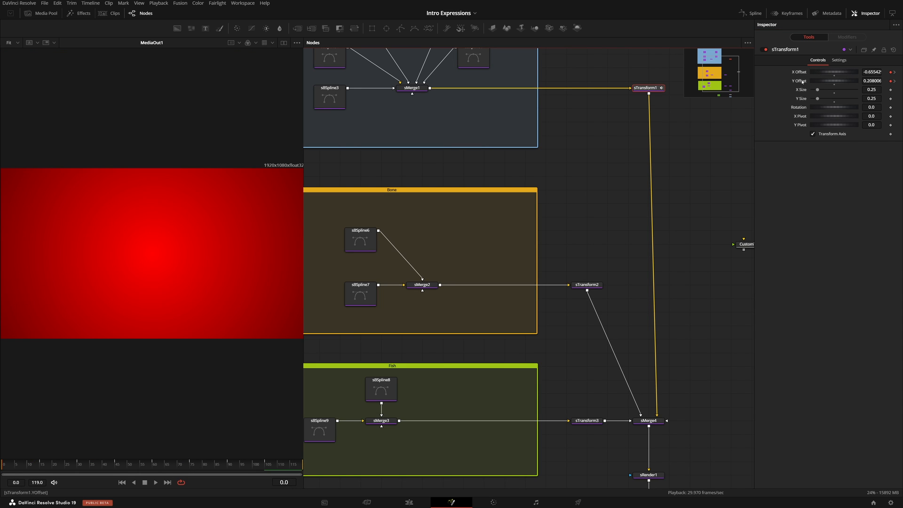
mouse_move(504, 305)
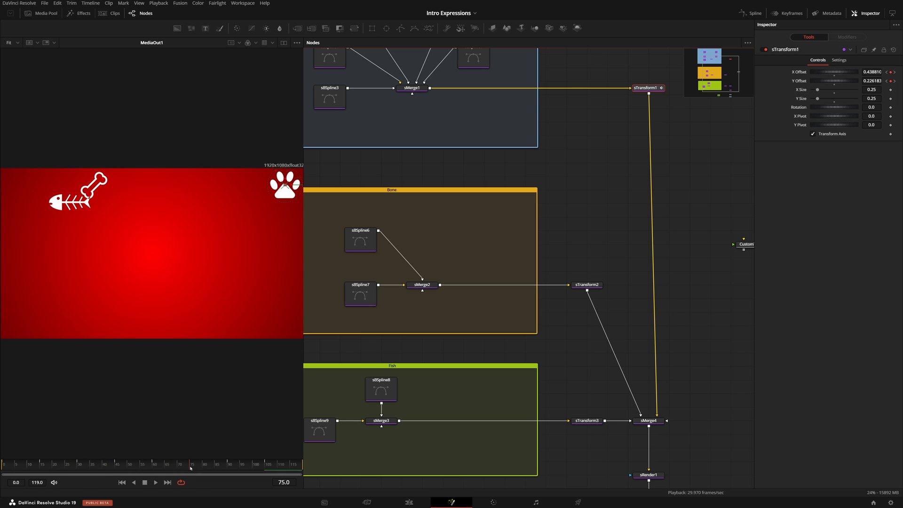
left_click_drag(285, 184, 192, 290)
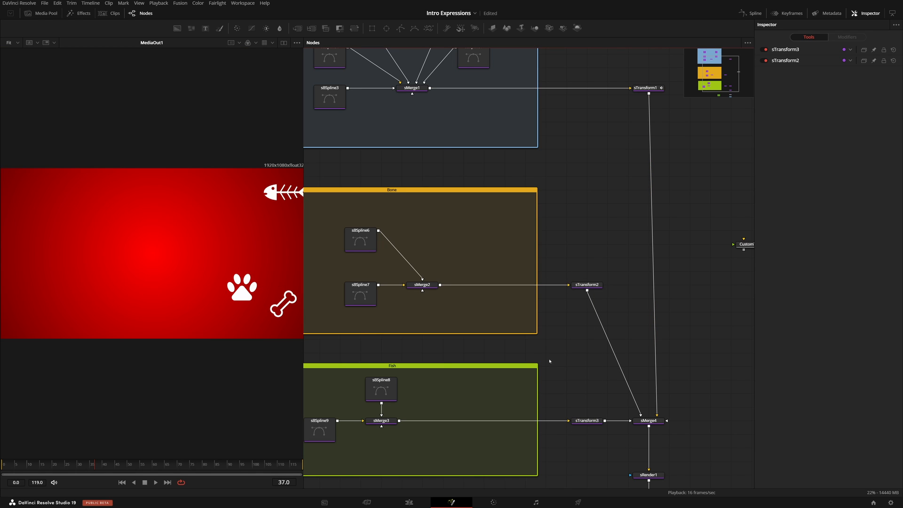
left_click(586, 284)
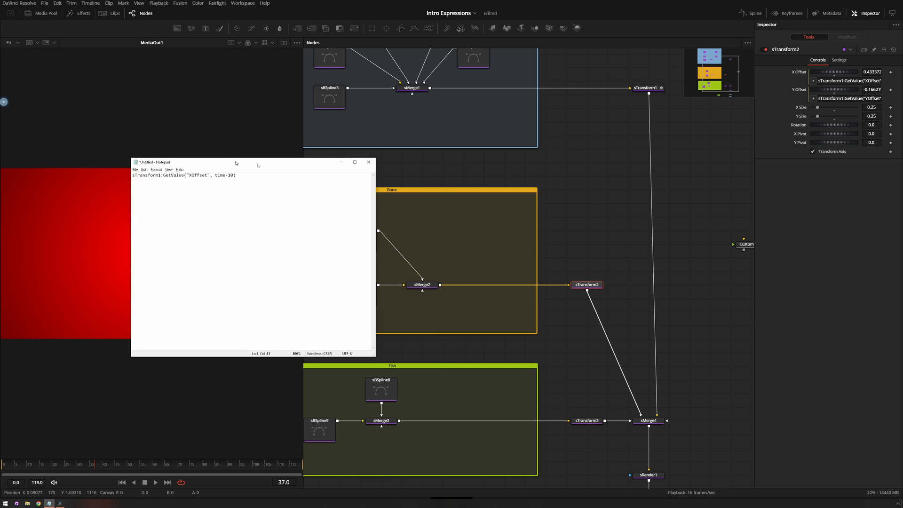
Keep sTransform1:GetValue("XOffset", time-10) in Notepad as a readable reference.
left_click(198, 171)
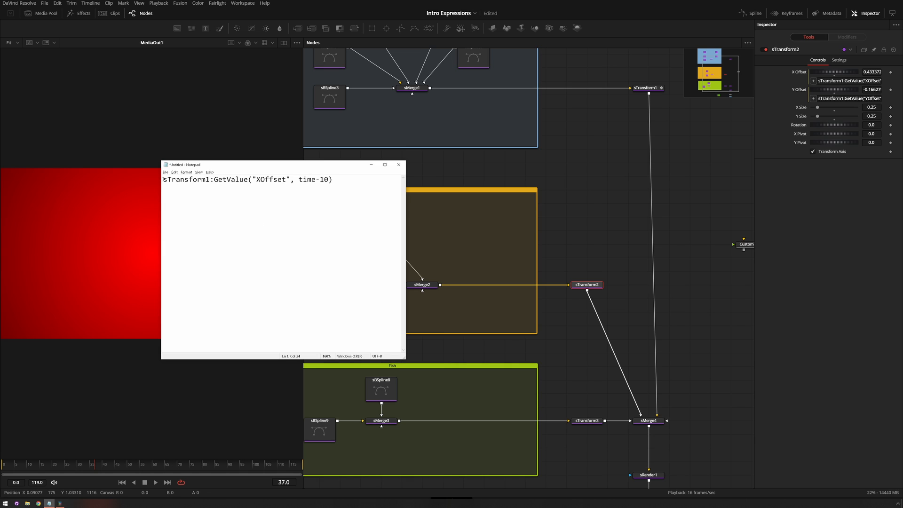
double_click(184, 179)
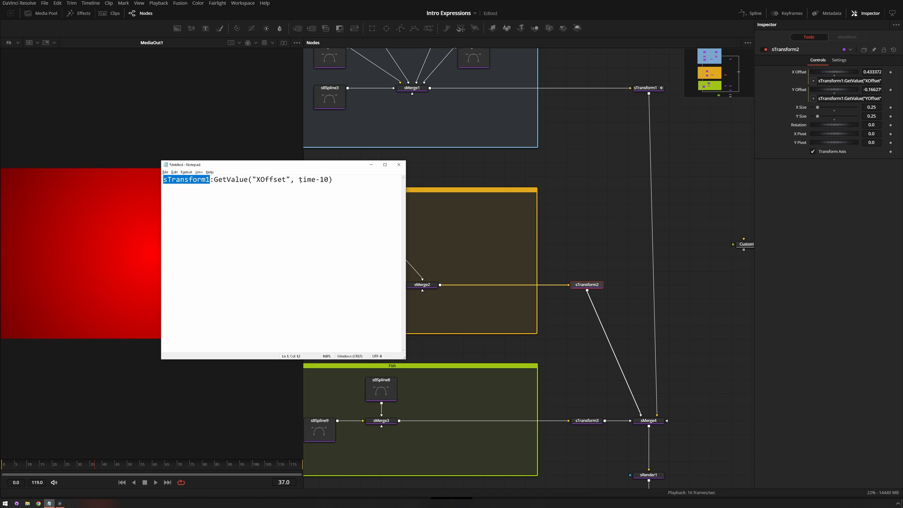
mouse_move(298, 176)
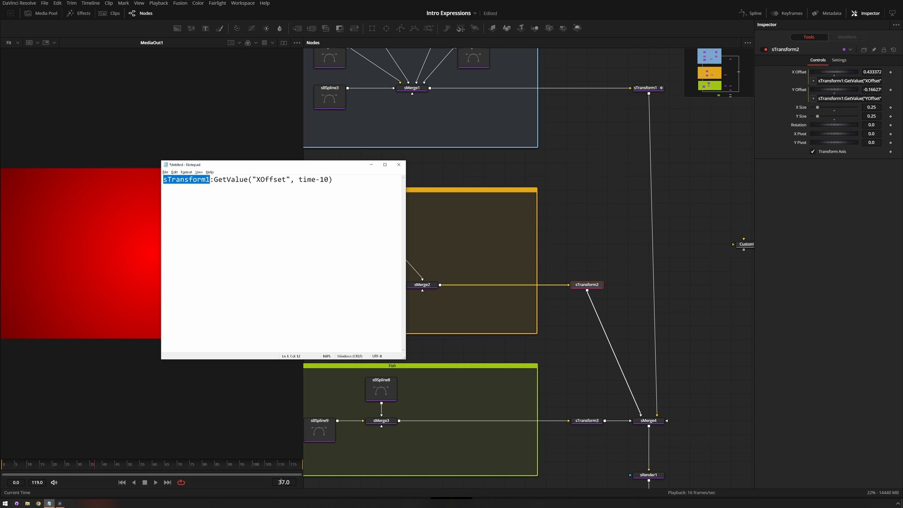
mouse_move(284, 461)
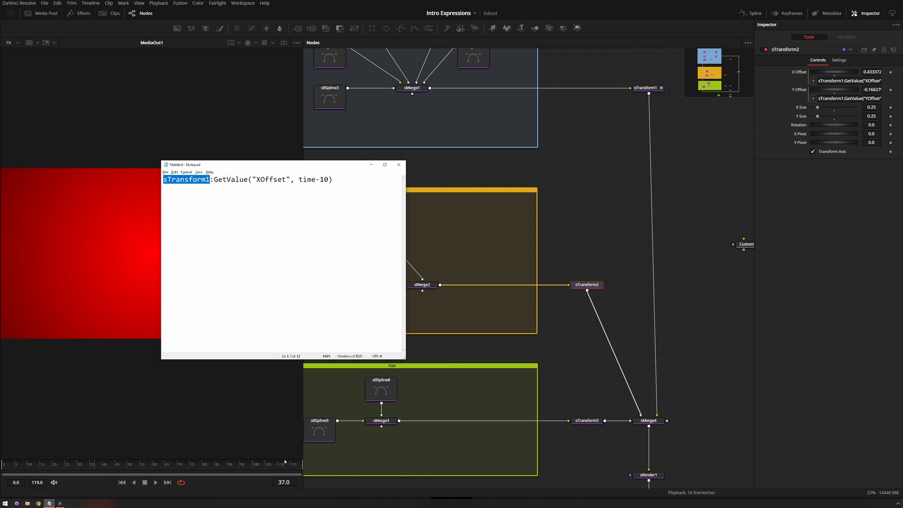
mouse_move(378, 256)
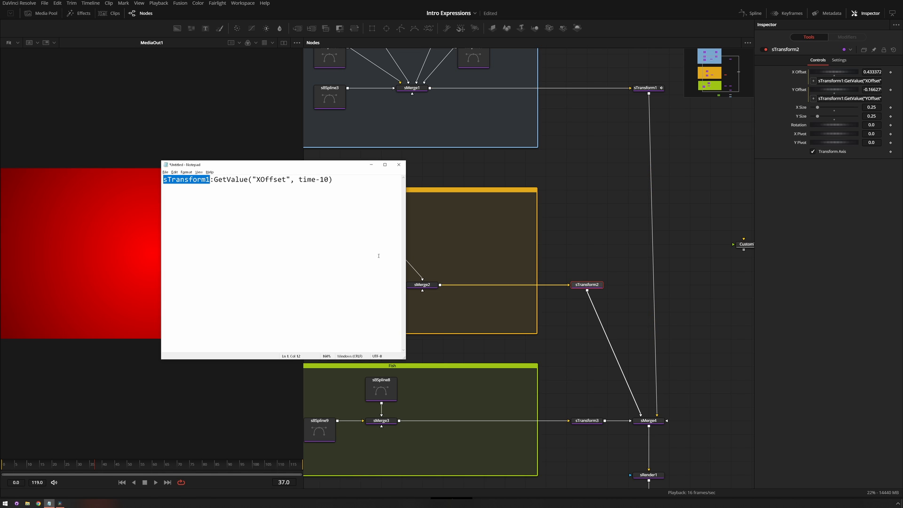
mouse_move(322, 239)
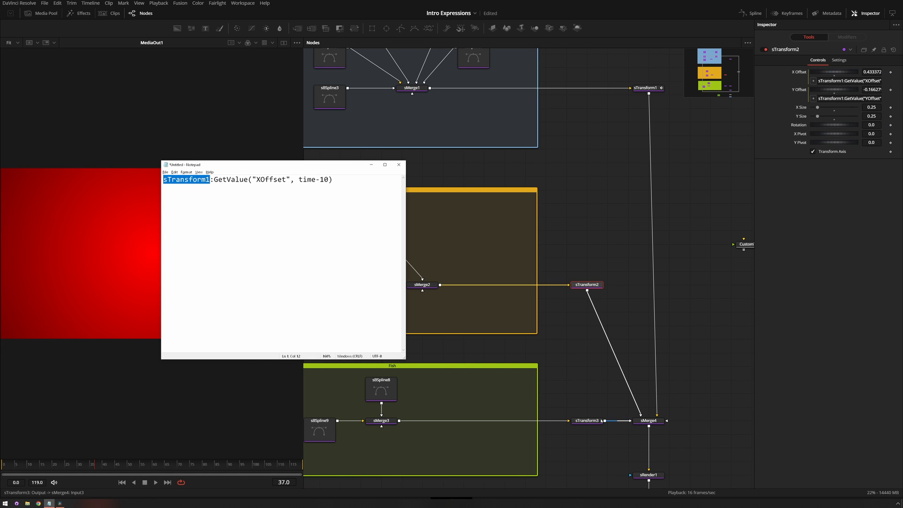
Make sTransform3's X and Y Offset follow sTransform1 via GetValue with time-20.
left_click(587, 421)
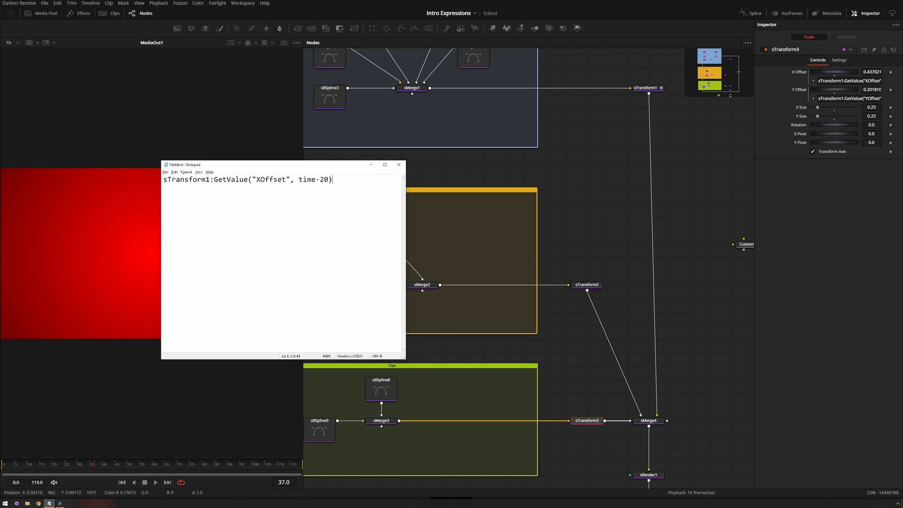
double_click(322, 179)
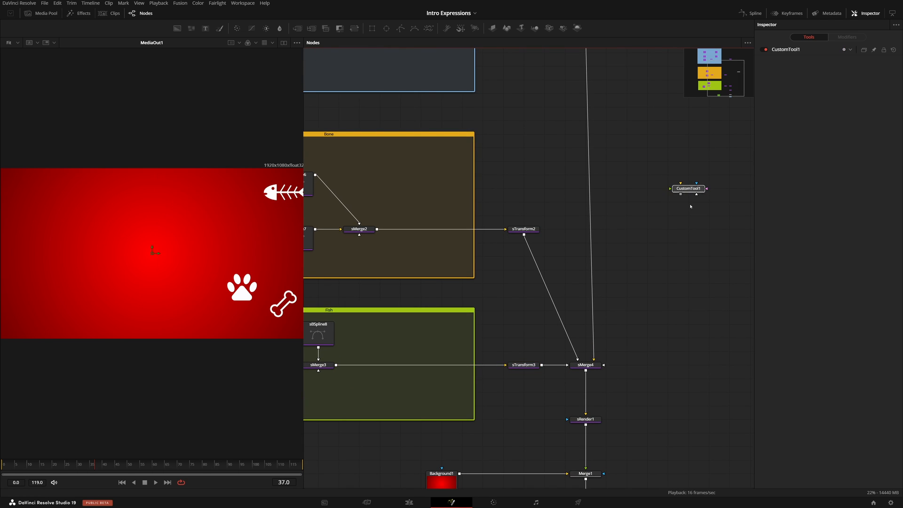
Add a standalone Custom Tool node to the composition via the tool search.
type("custom")
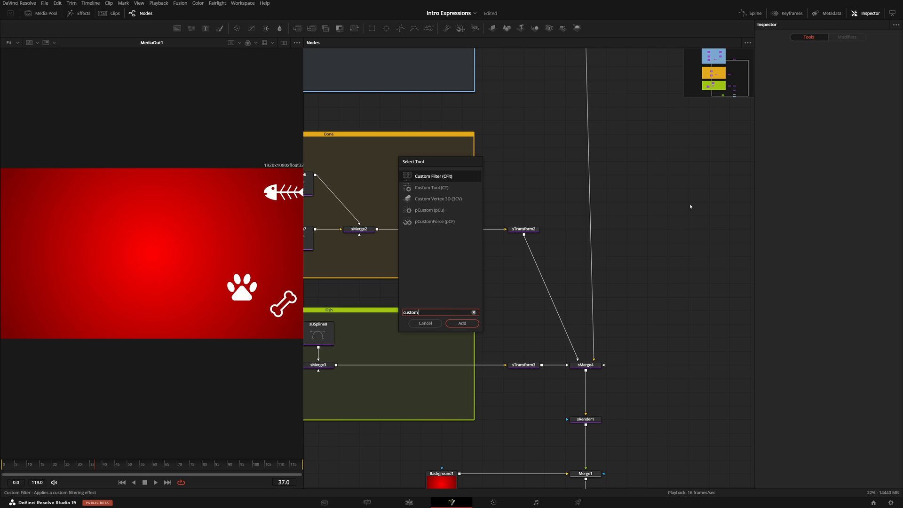
left_click(461, 323)
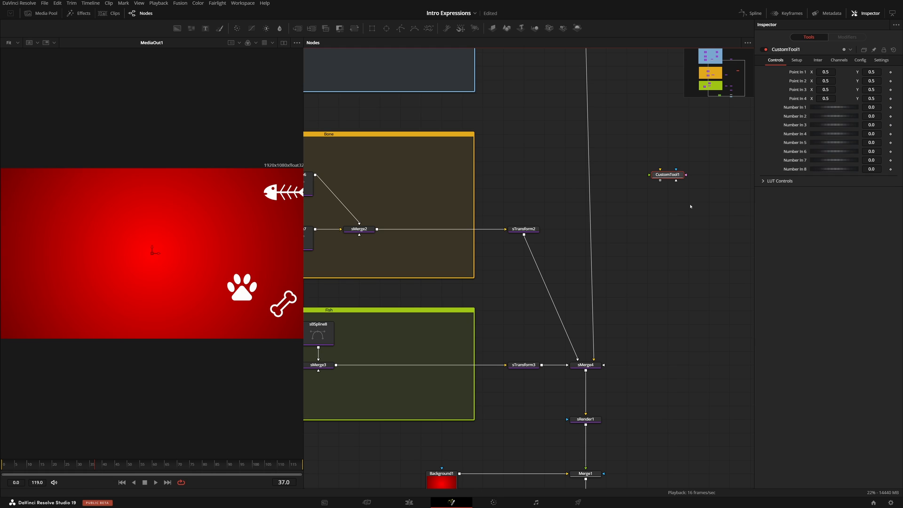
mouse_move(728, 198)
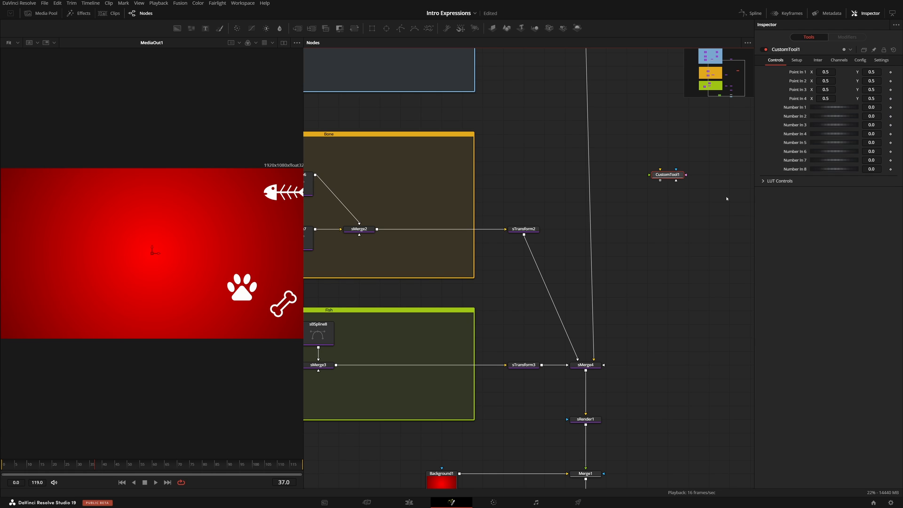
mouse_move(793, 160)
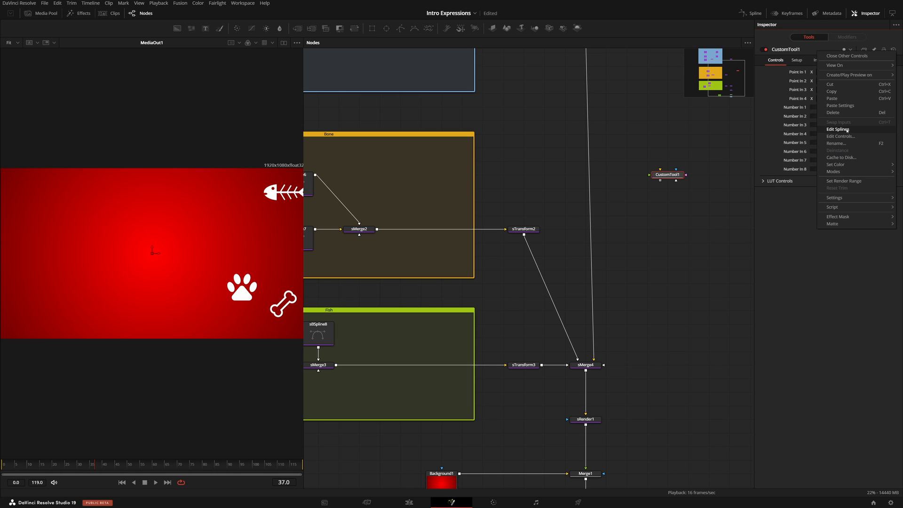
mouse_move(848, 135)
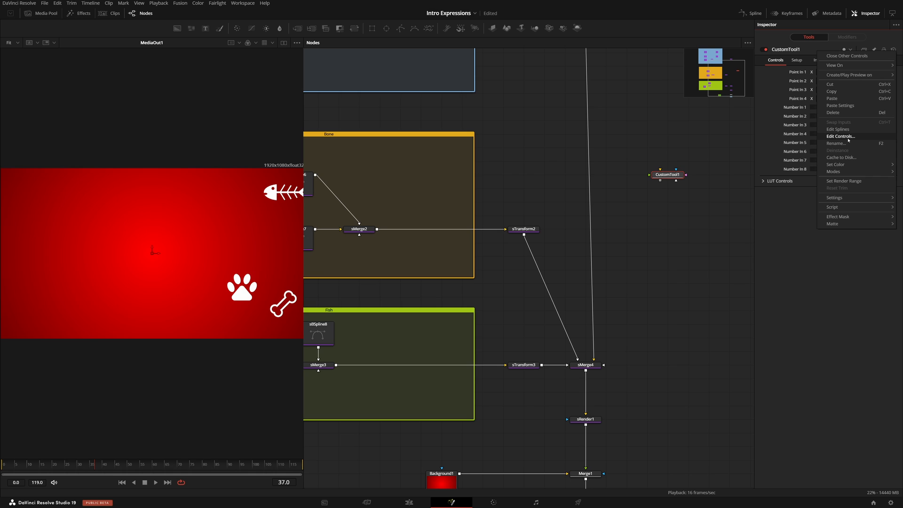
Add a ScrewControl number input named Delay on the custom tool's Controls page.
left_click(840, 135)
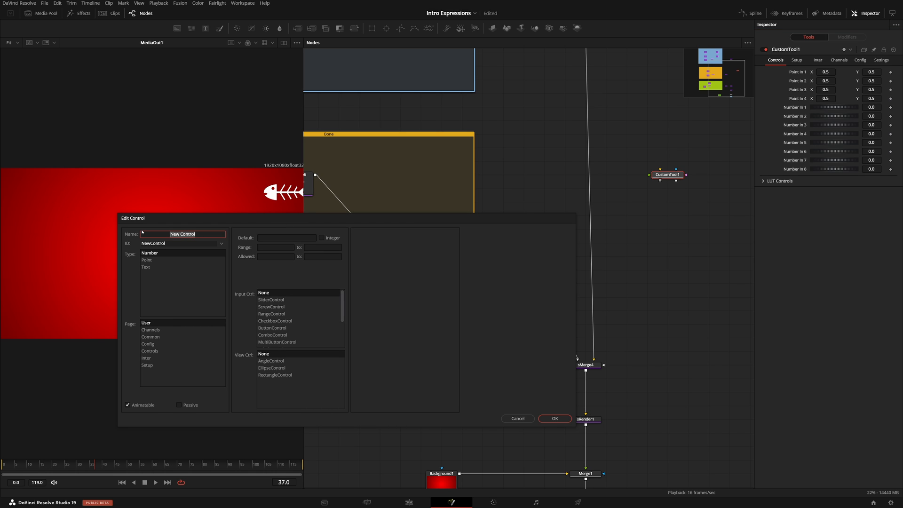
type("Delay")
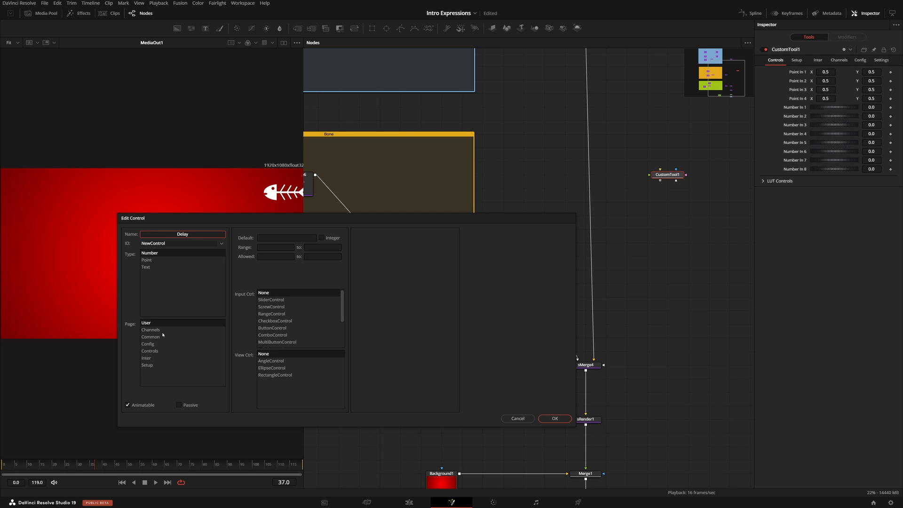
mouse_move(762, 68)
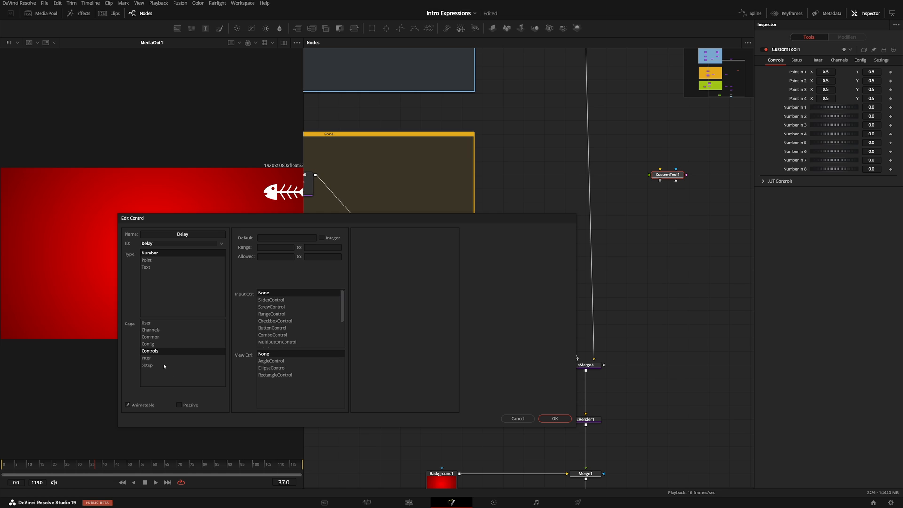
mouse_move(267, 323)
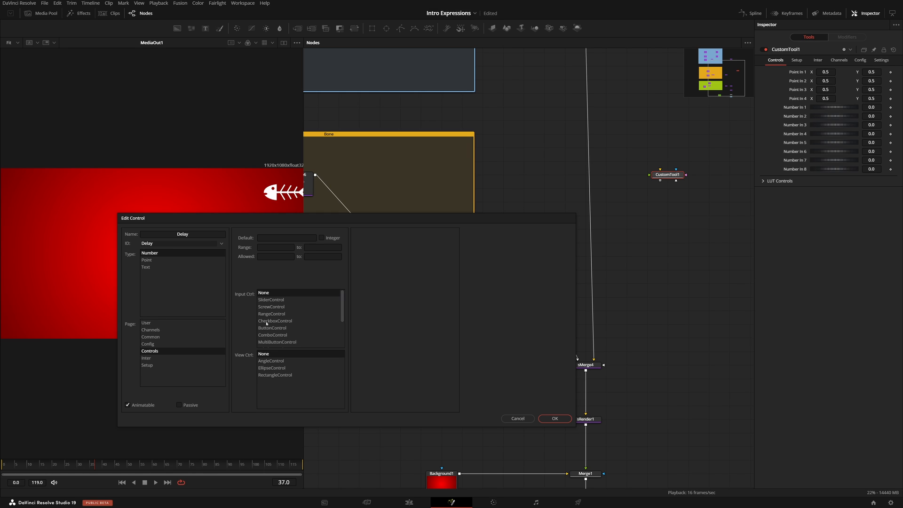
left_click(271, 307)
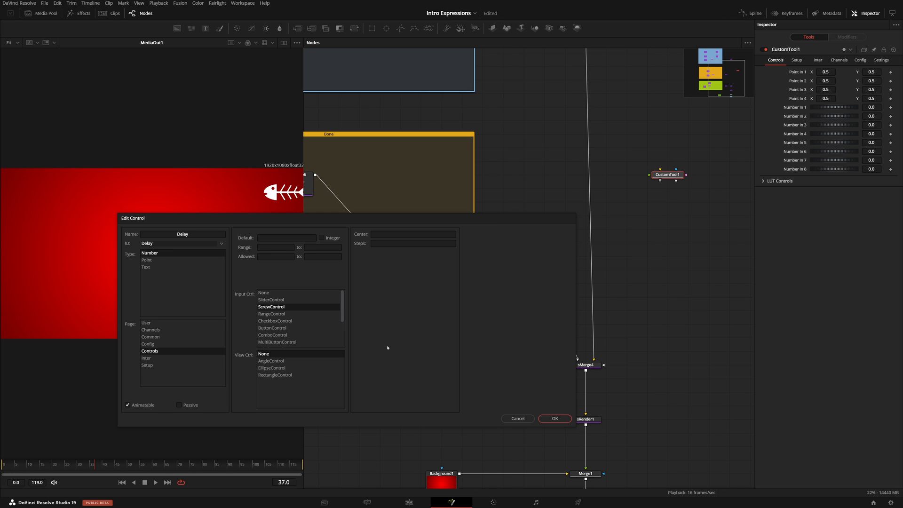
left_click(554, 418)
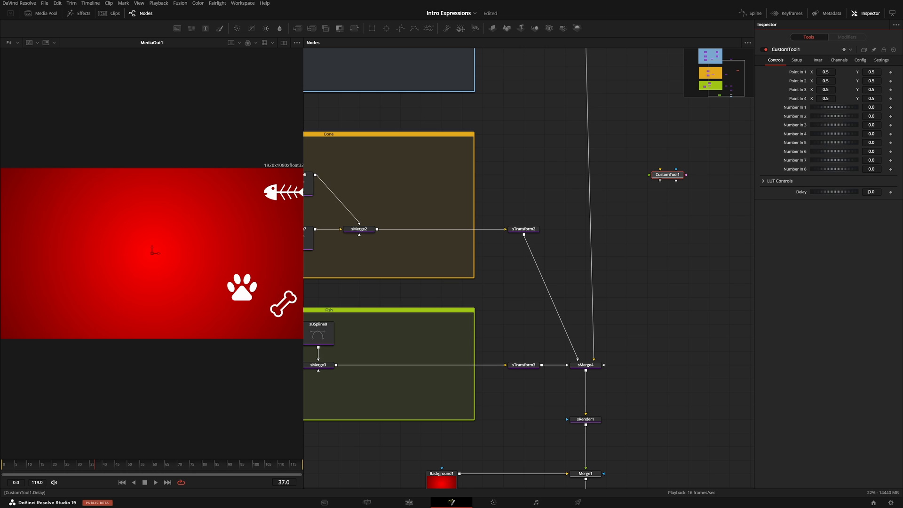
Rename CustomTool1 to CT1 and raise its Delay value to 10.
double_click(668, 175)
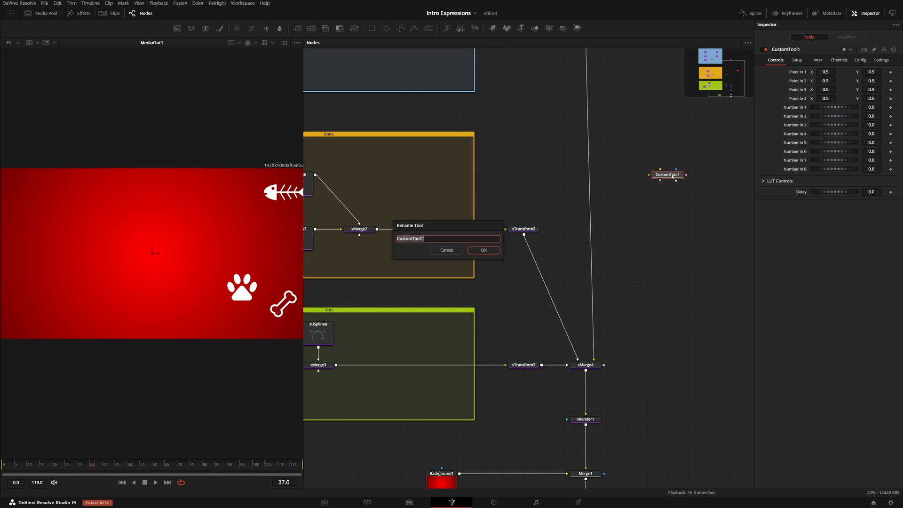
type("c")
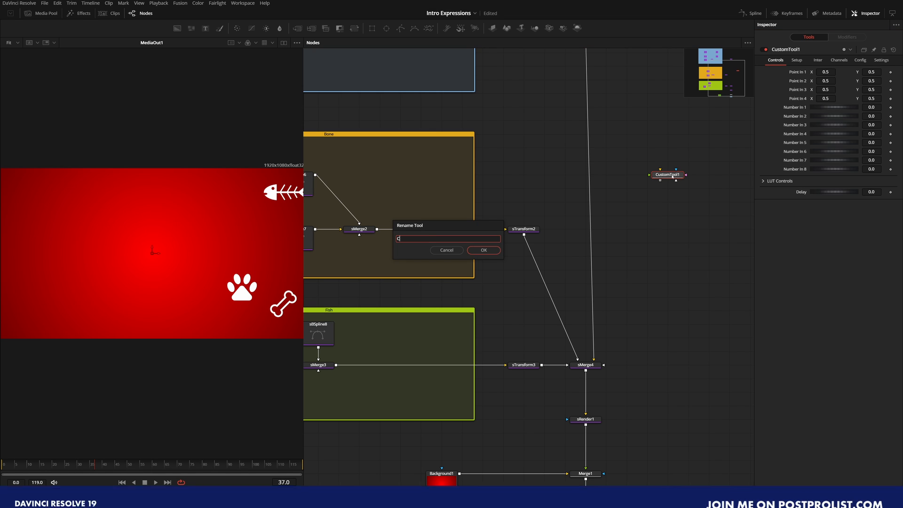
left_click(483, 250)
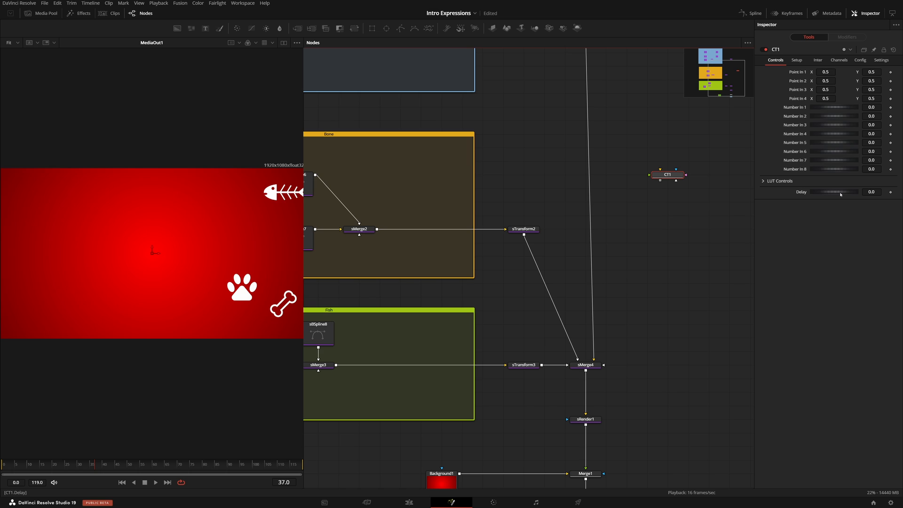
left_click(523, 229)
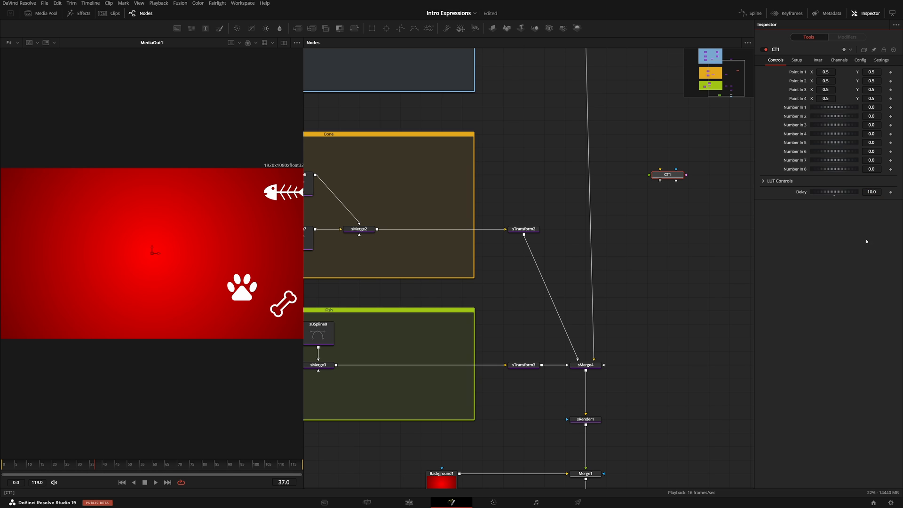
left_click(522, 228)
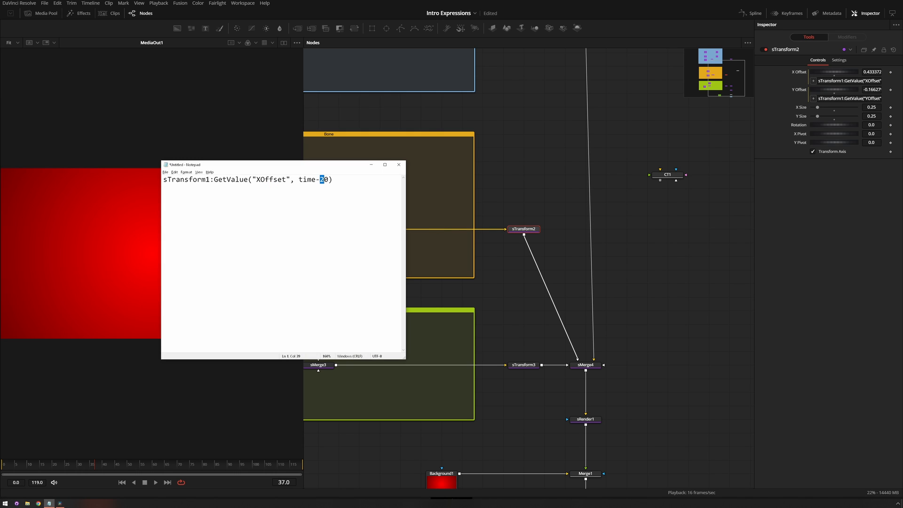
Replace the fixed delay number in the draft expression with CT1.Delay.
key("Backspace")
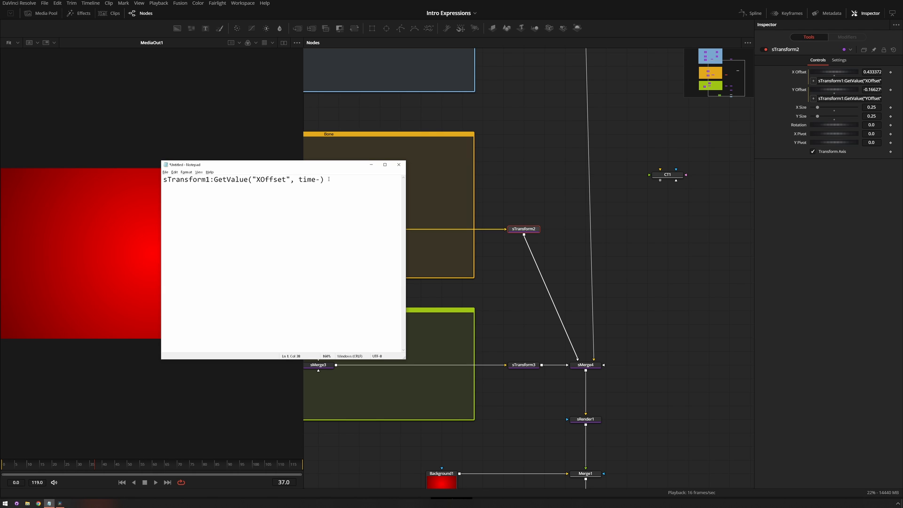
type("C")
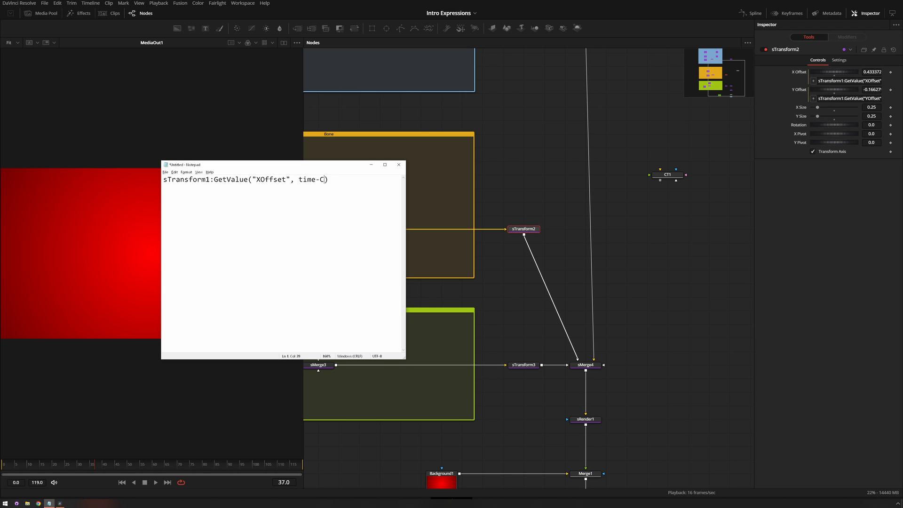
type("T1")
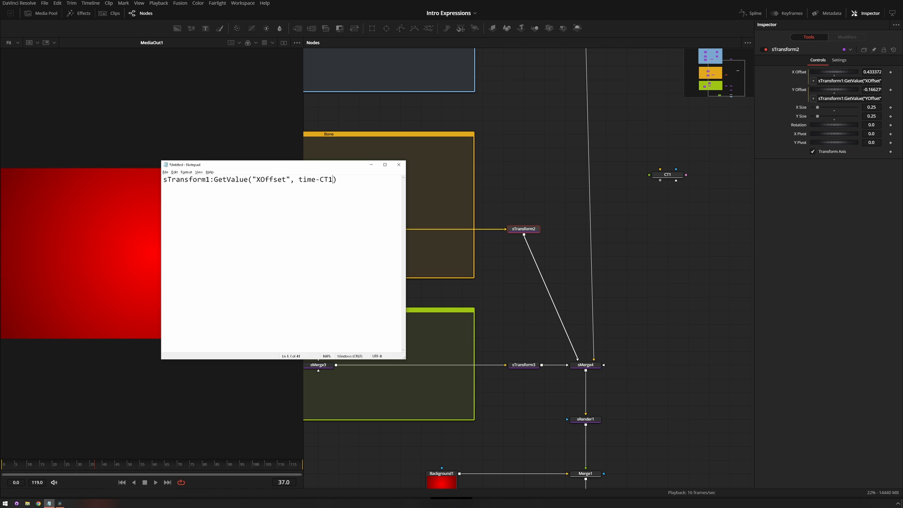
type(".D")
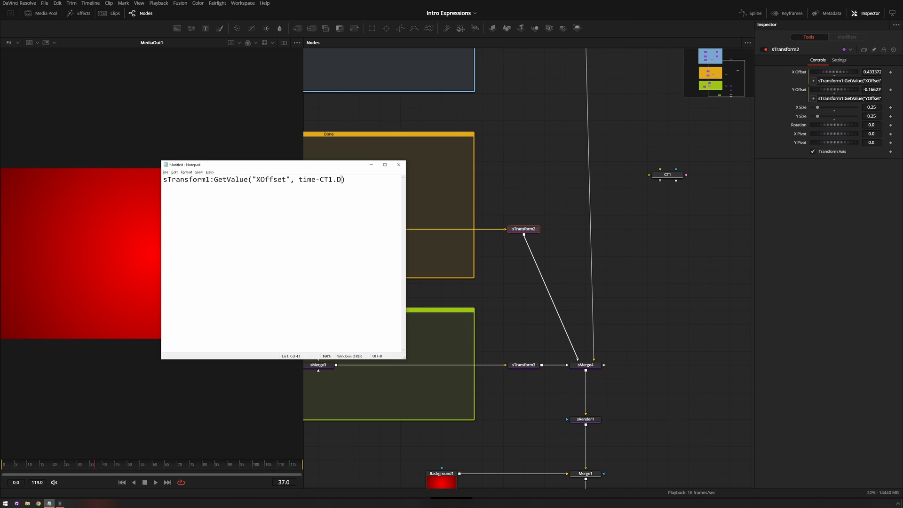
type("elay")
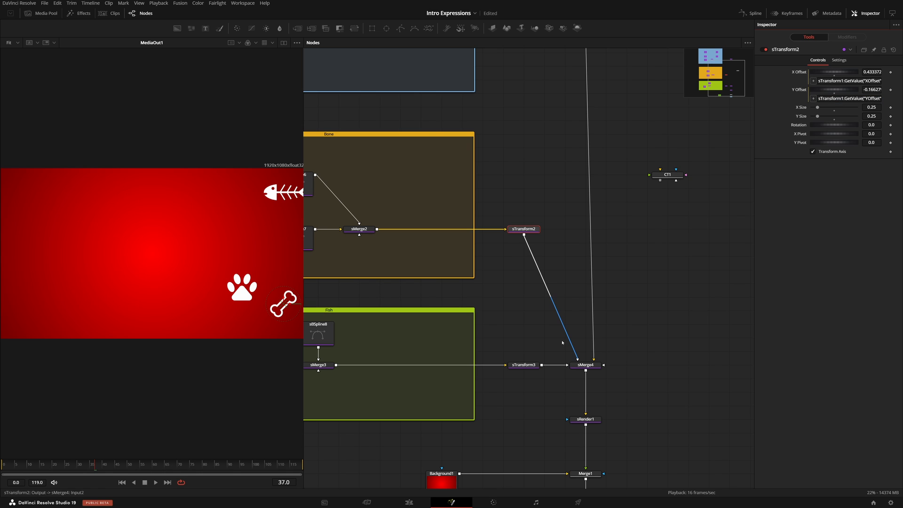
Wrap the delay in parentheses so the line reads GetValue("XOffset", time-(CT1.Delay)).
left_click(524, 365)
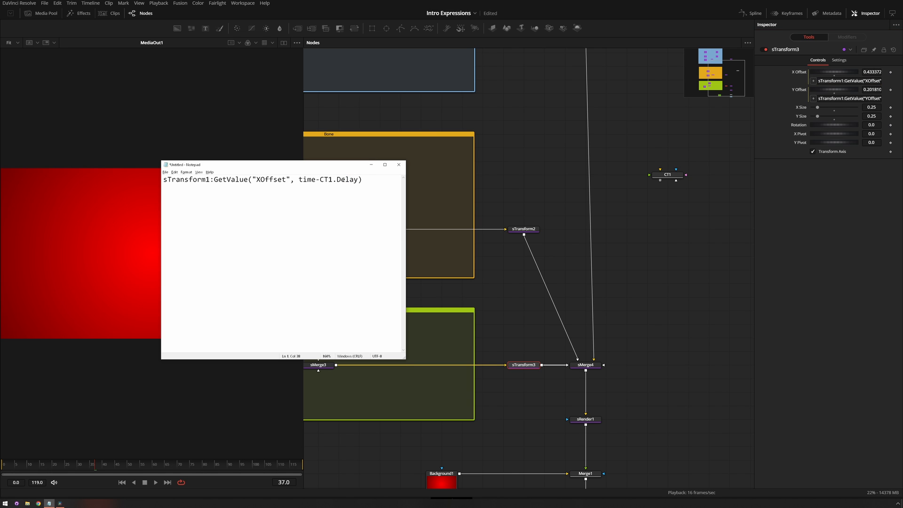
type("(")
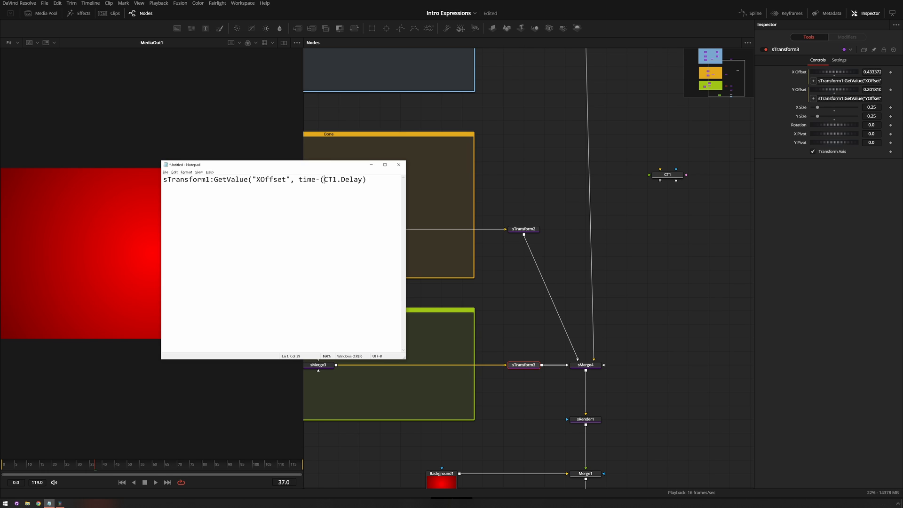
type(")")
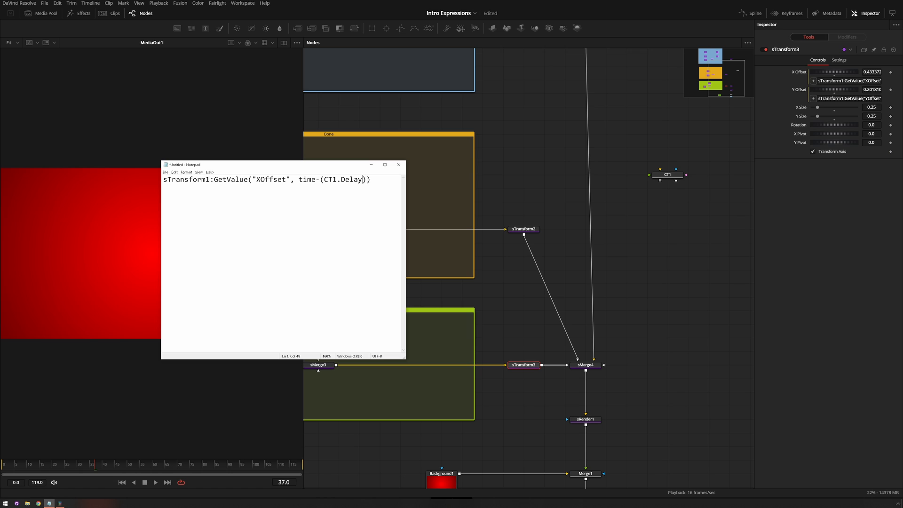
type("*2")
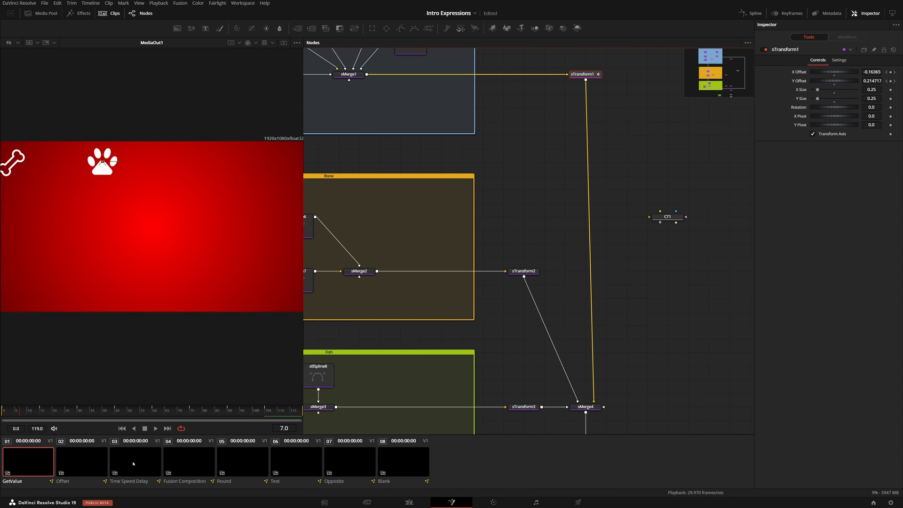
mouse_move(235, 466)
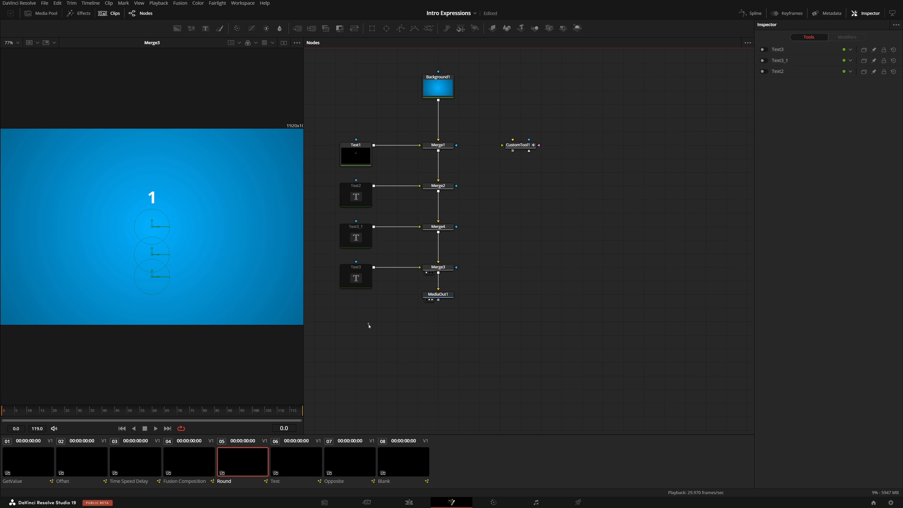
Select CustomTool1 holding the timer and play the composition to watch it count up.
left_click(518, 145)
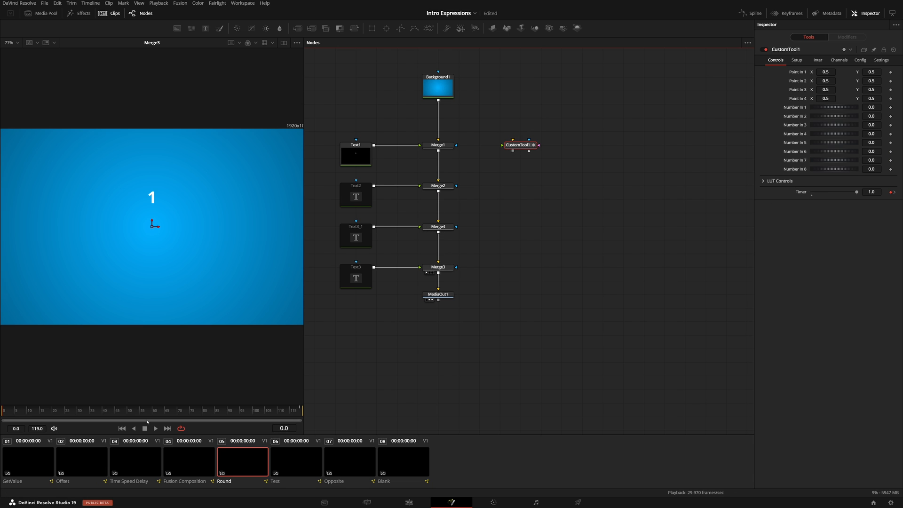
left_click(155, 428)
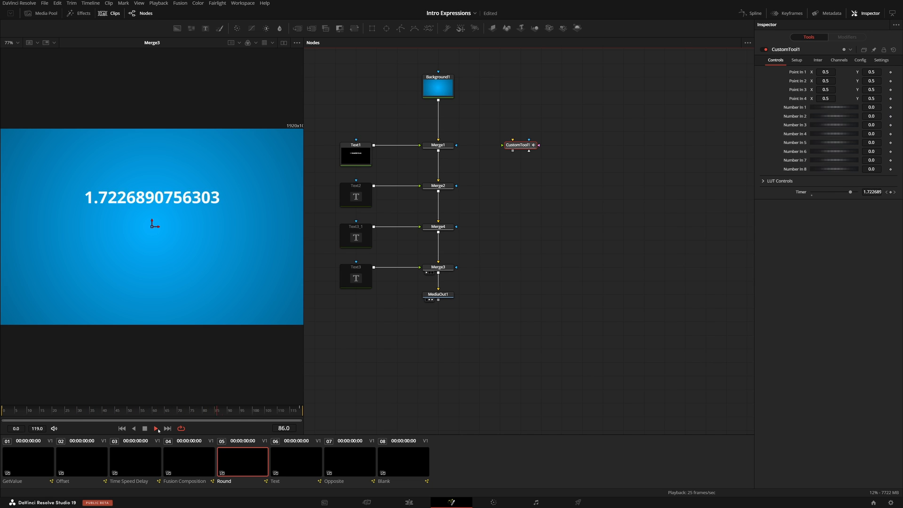
left_click(156, 428)
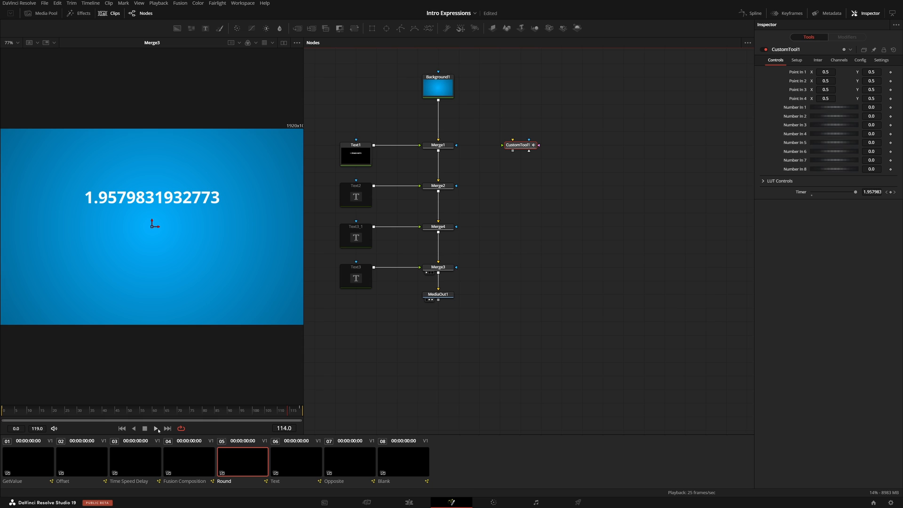
Inspect Text2, Text3_1 and Text3 with their string.format, floor and ceil expressions, then move to the Text clip.
left_click(356, 194)
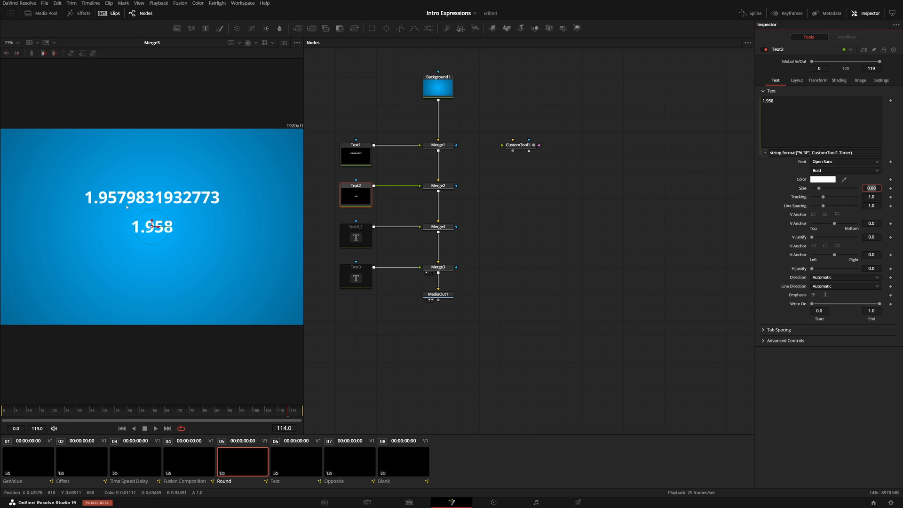
left_click(356, 236)
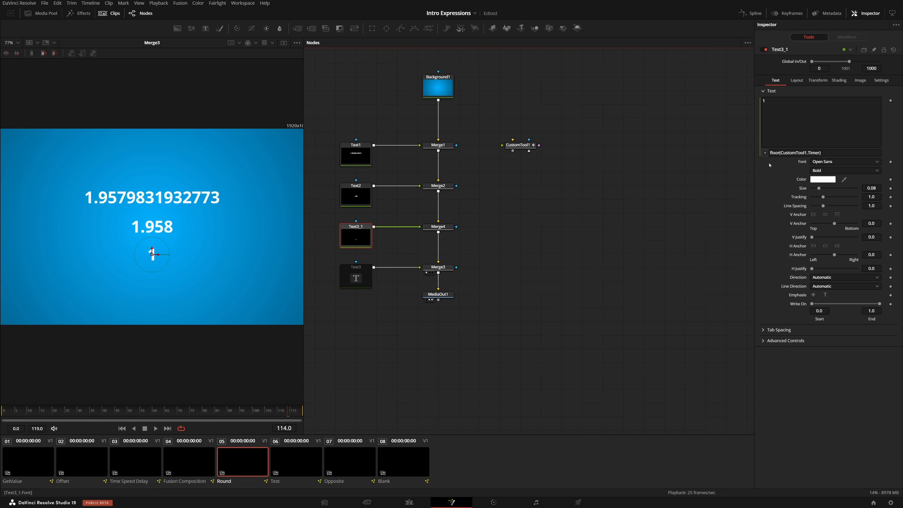
left_click(355, 276)
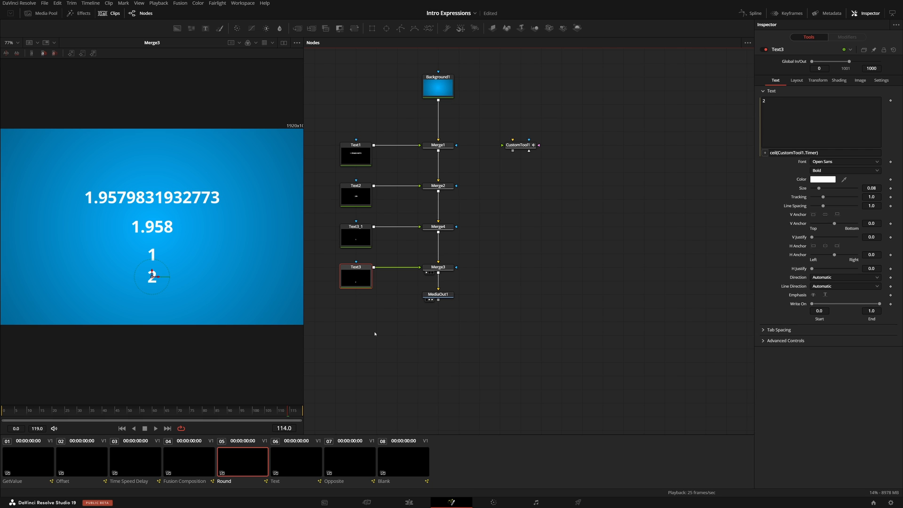
left_click(296, 461)
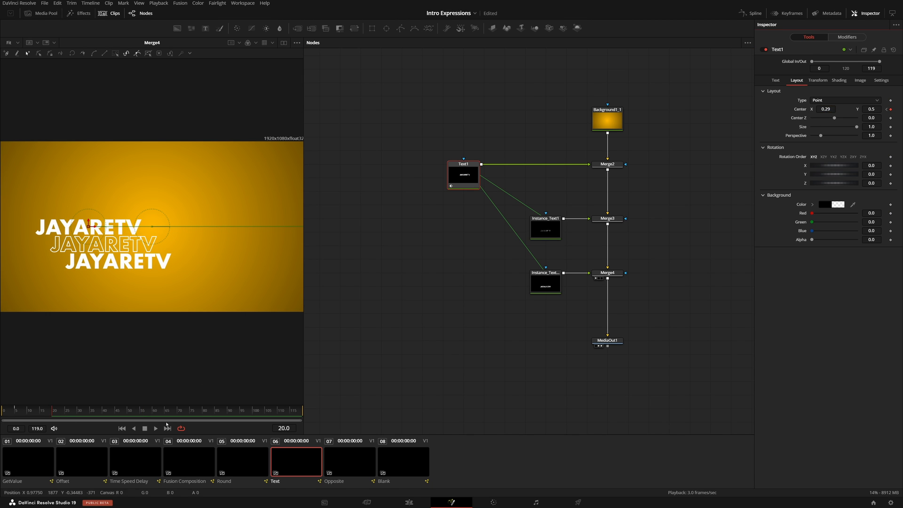
Show Text1's Layout Center Path displacement curve in the Spline panel and scrub to frame 47.
left_click(156, 428)
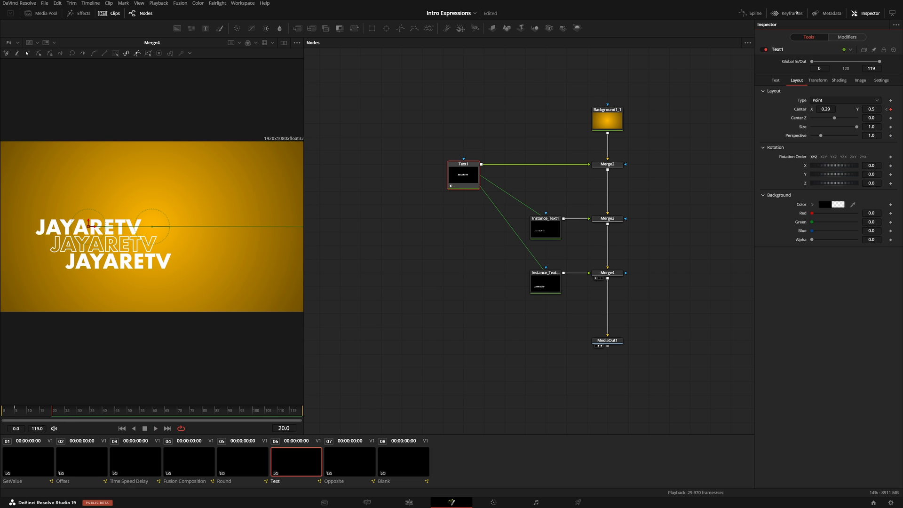
left_click(752, 13)
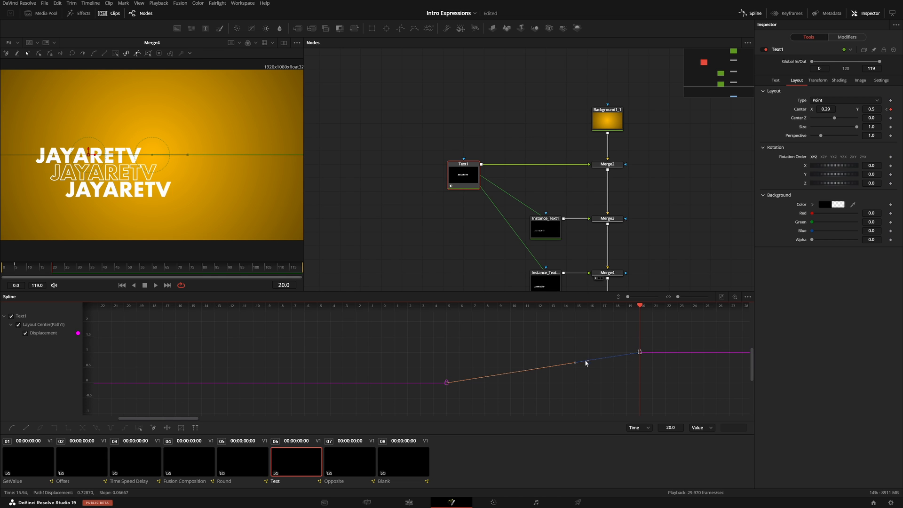
left_click_drag(586, 363, 573, 326)
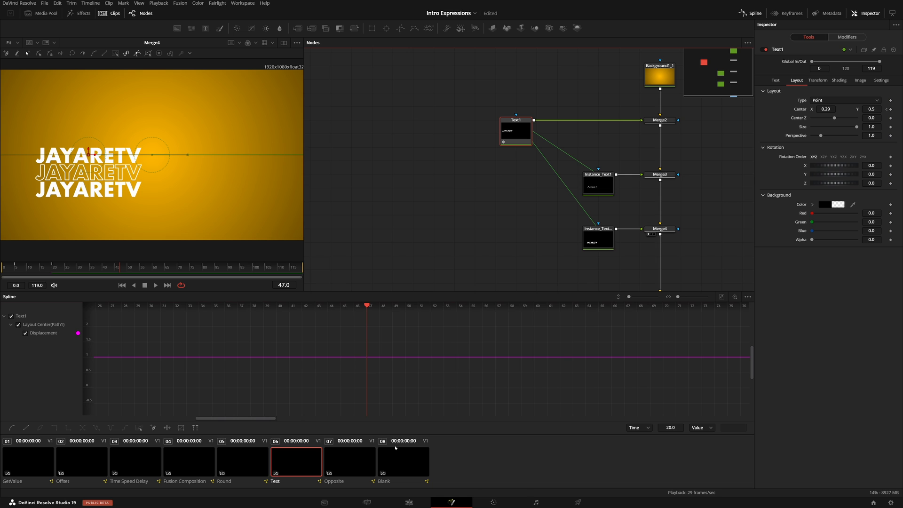
In the Opposite composition, set sEllipse1's Angle spline to loop Ping-Pong and scrub the result.
left_click(350, 461)
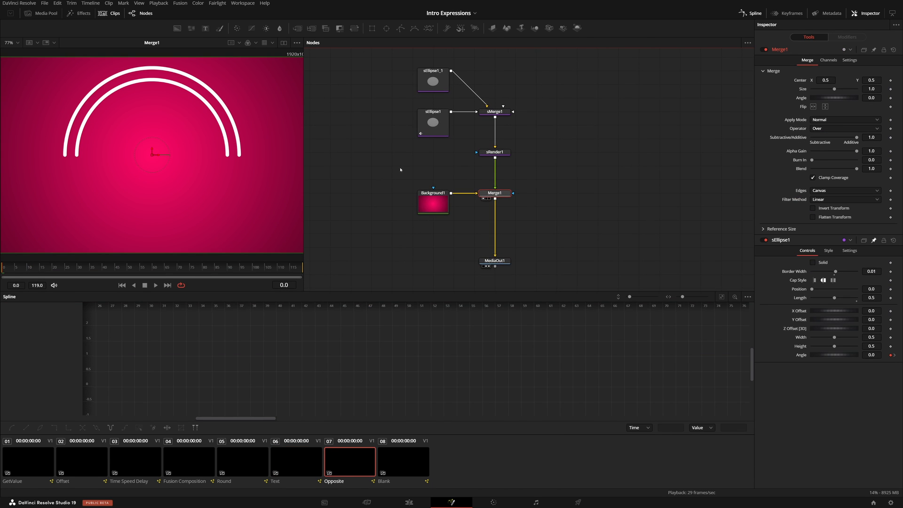
left_click(433, 122)
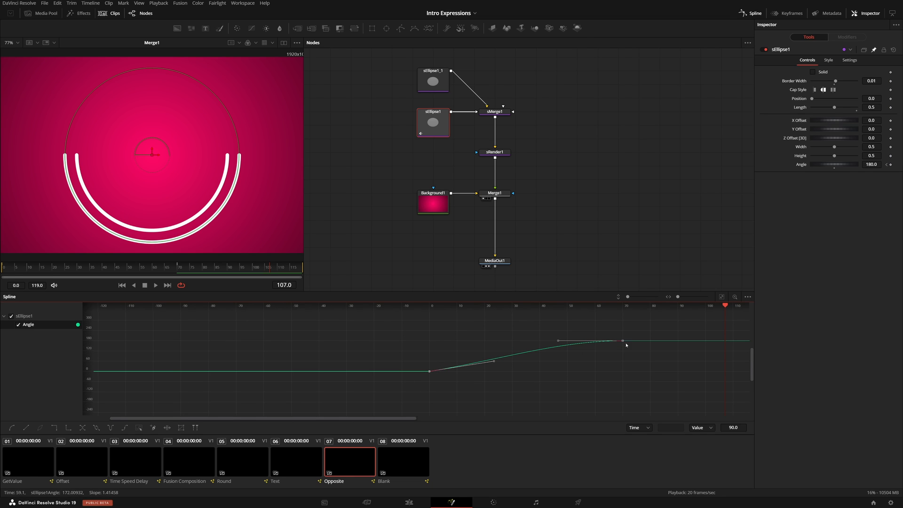
right_click(627, 345)
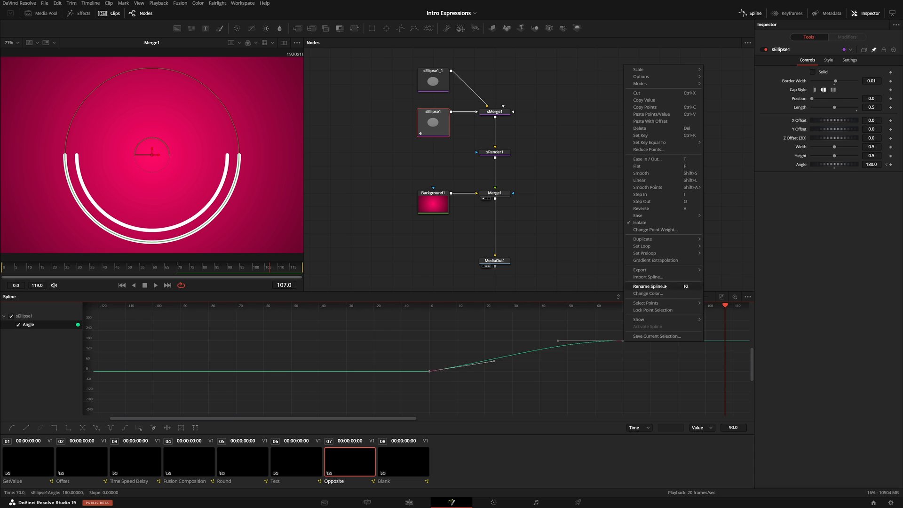
mouse_move(641, 246)
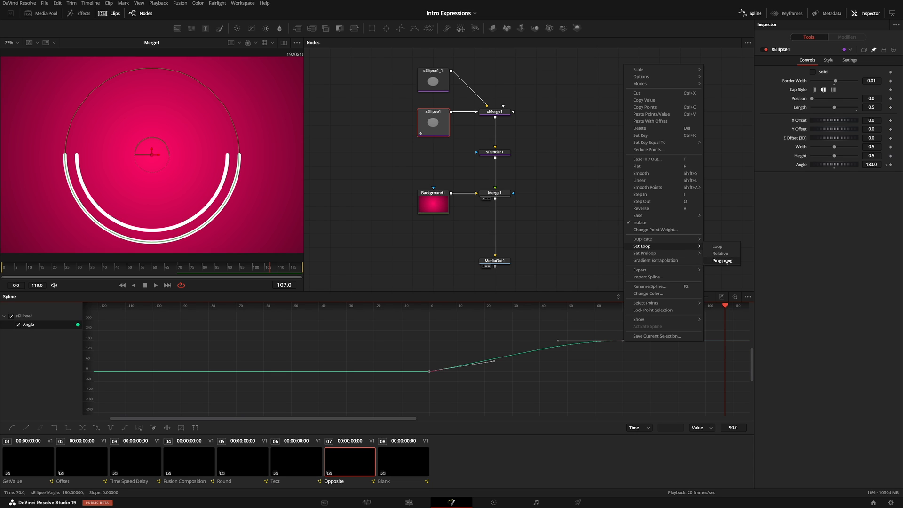
left_click(721, 261)
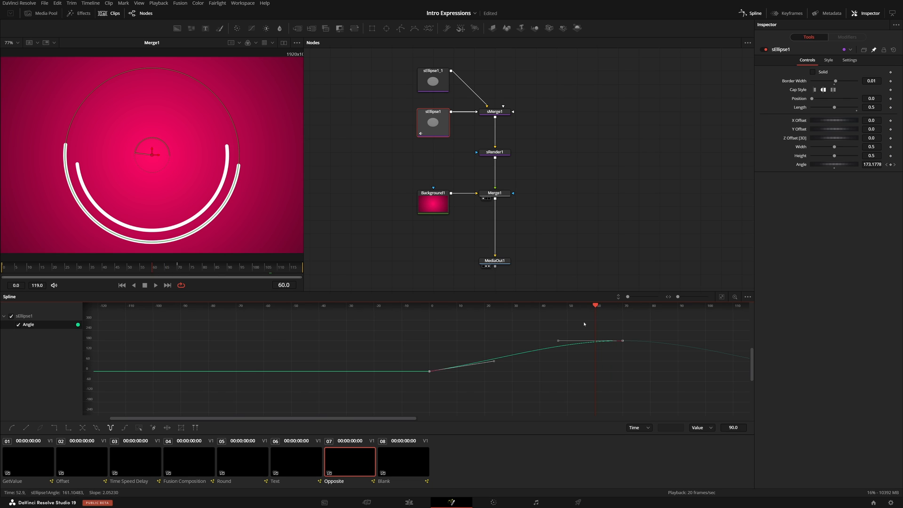
left_click_drag(621, 341, 596, 343)
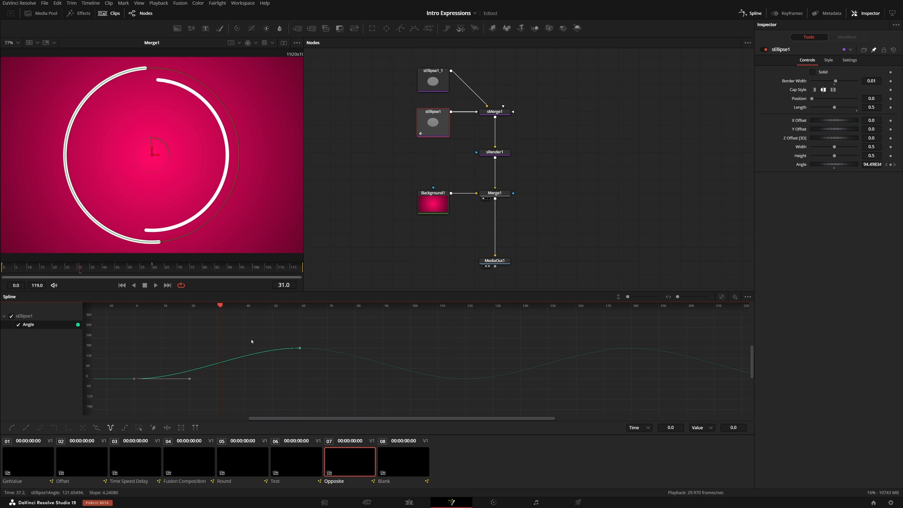
left_click(155, 286)
type("(45+sEllipse1.Angle)*-1")
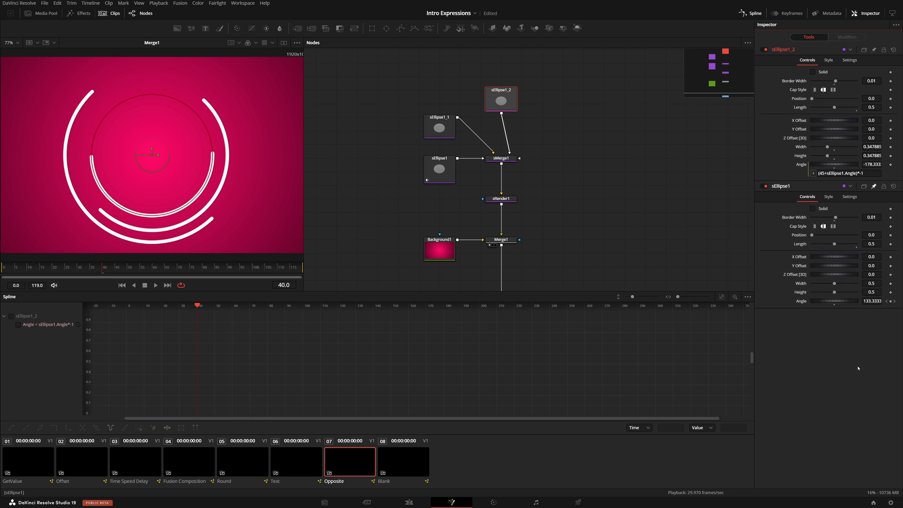
Set the inner arc's Angle expression to (45+sEllipse1.Angle)*-1 and reopen the main angle curve's options.
left_click(846, 173)
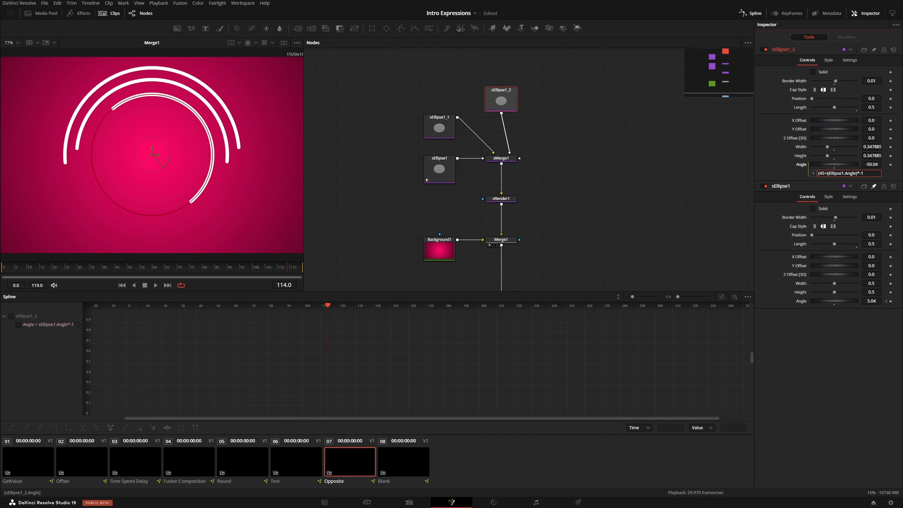
mouse_move(844, 186)
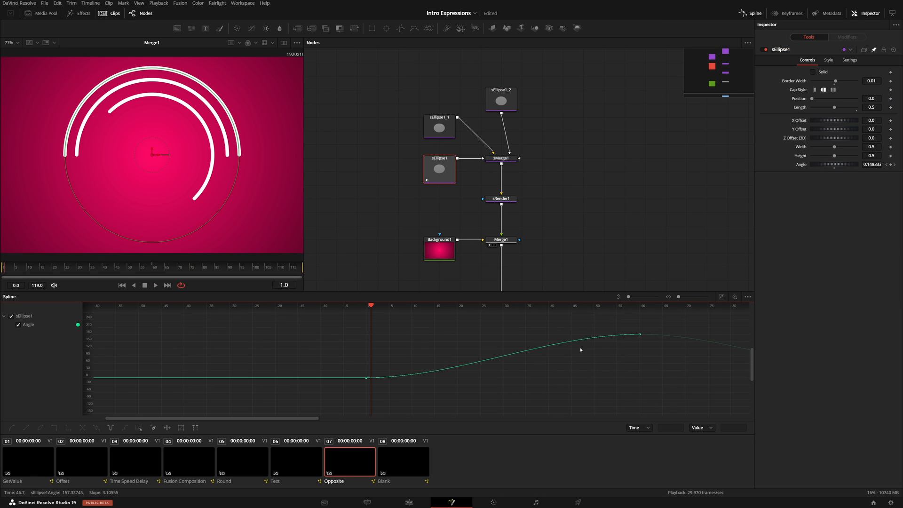
right_click(640, 334)
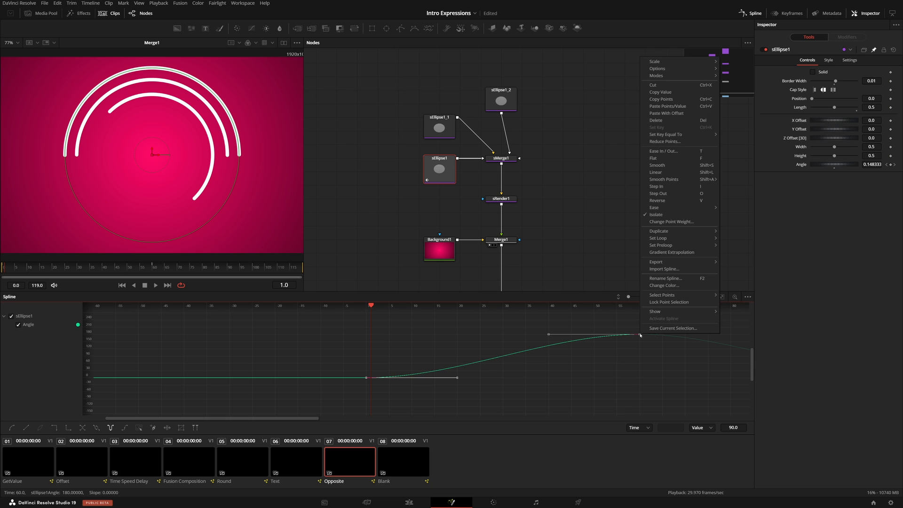